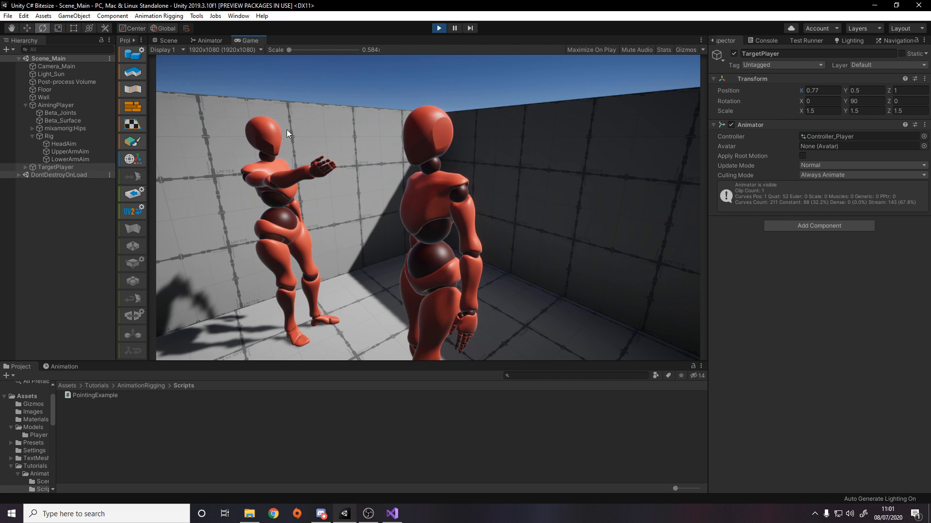
{"action": "mouse_move", "coordinate": [635, 132]}
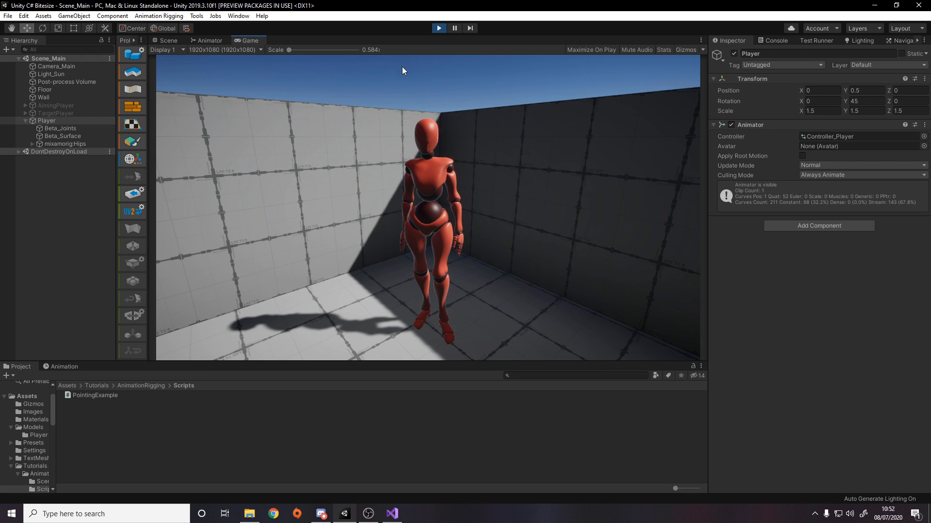
- Check the Player's Animator states and the running game, then settle on the editable Scene view
{"action": "left_click", "coordinate": [167, 40]}
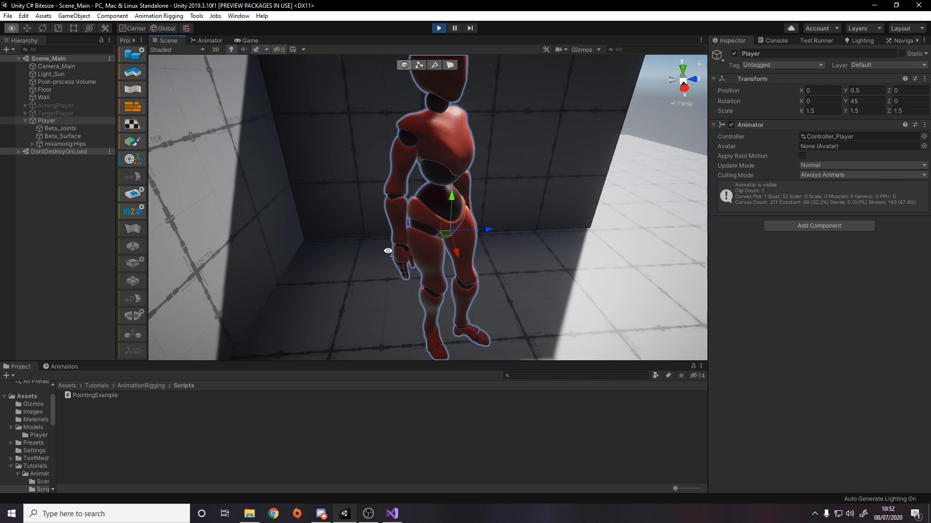
{"action": "left_click", "coordinate": [210, 40]}
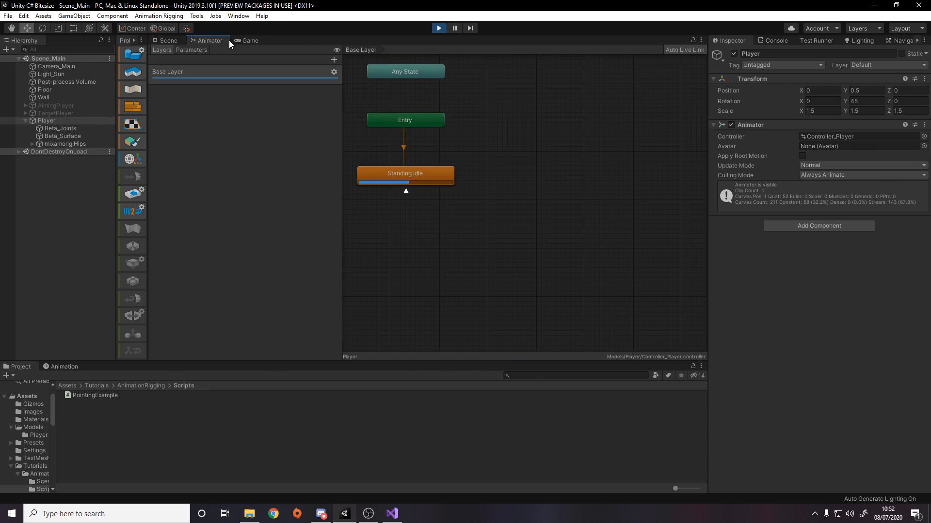
{"action": "left_click", "coordinate": [249, 41]}
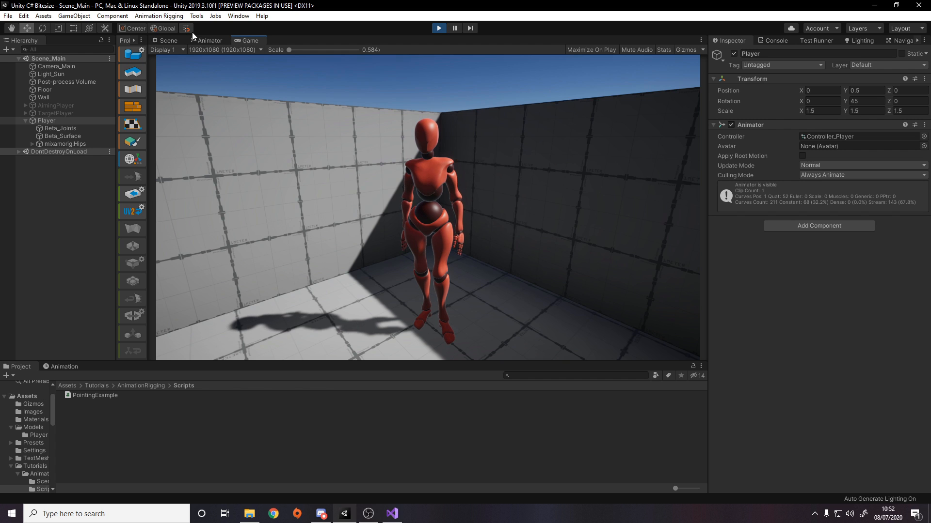
{"action": "left_click", "coordinate": [168, 41]}
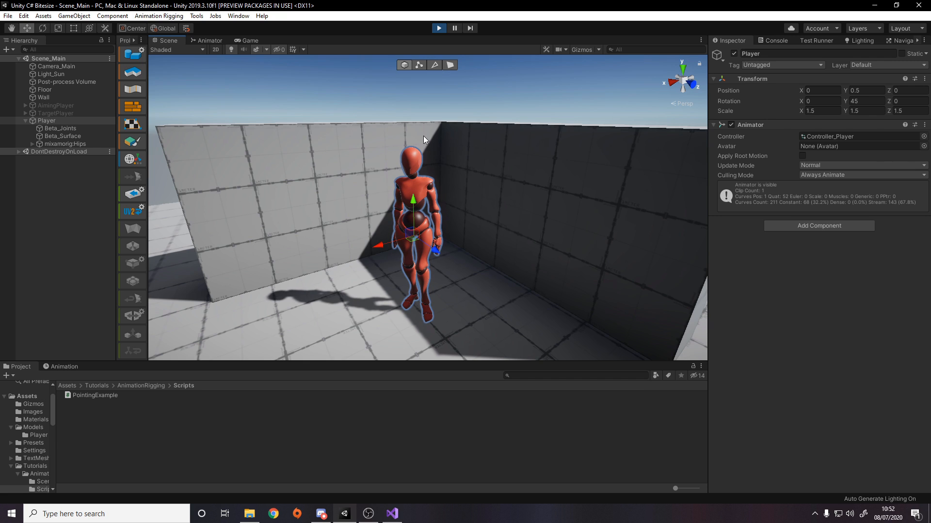
- Expand the Player's mixamorig bones from Hips through the spine toward the neck
{"action": "left_click", "coordinate": [64, 144]}
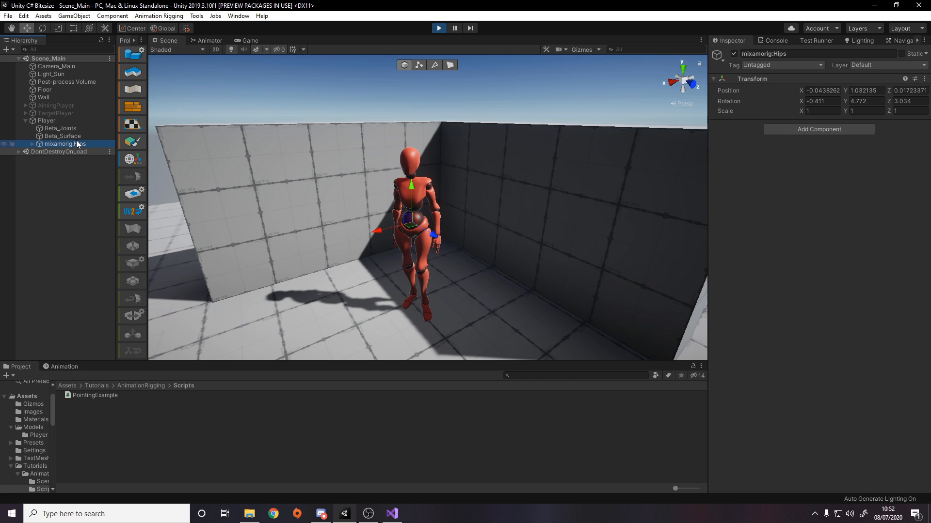
{"action": "left_click", "coordinate": [38, 143]}
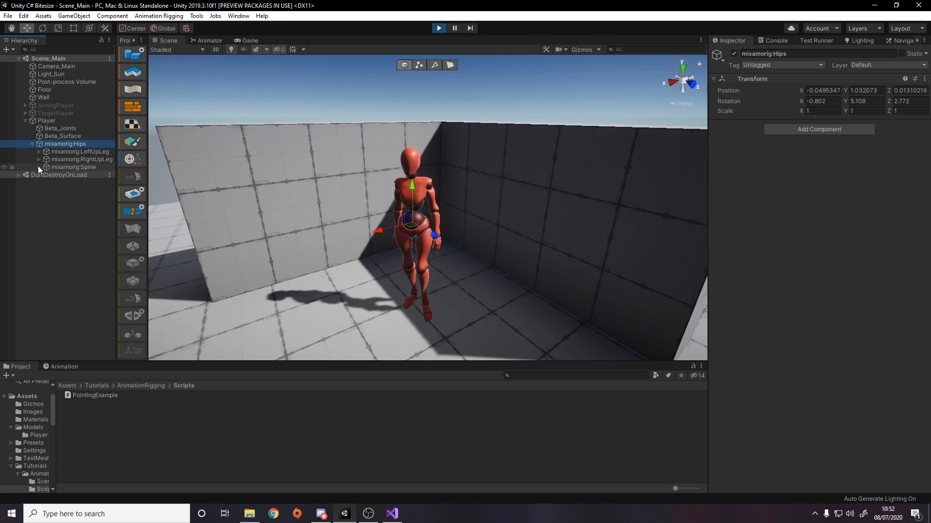
{"action": "left_click", "coordinate": [39, 166]}
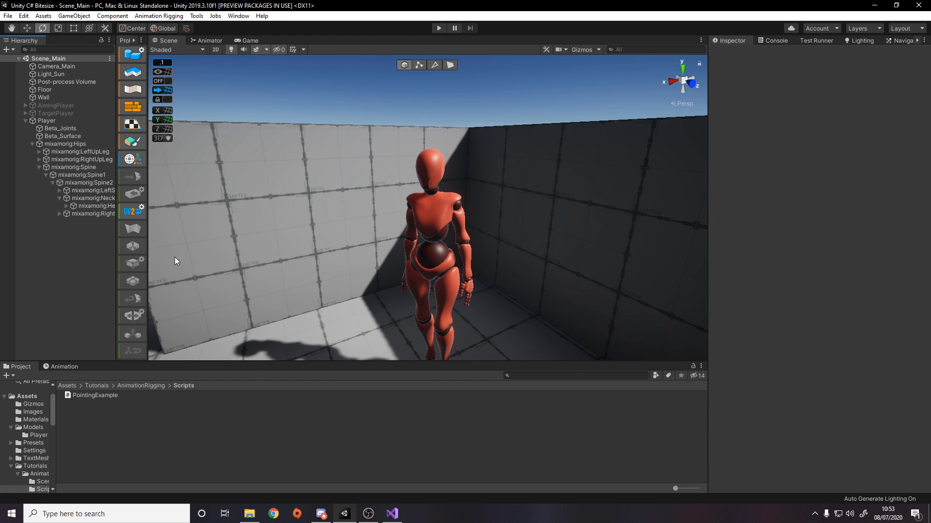
{"action": "left_click", "coordinate": [238, 16]}
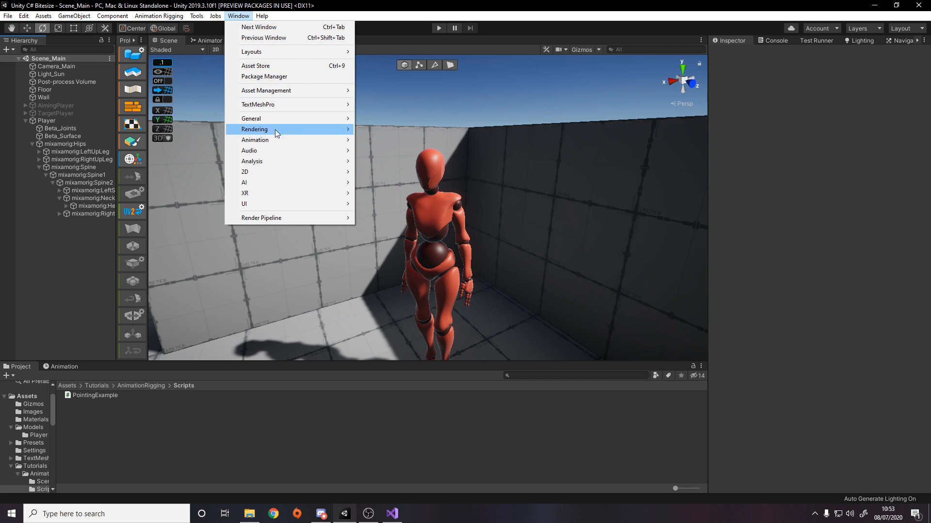
{"action": "left_click", "coordinate": [264, 77]}
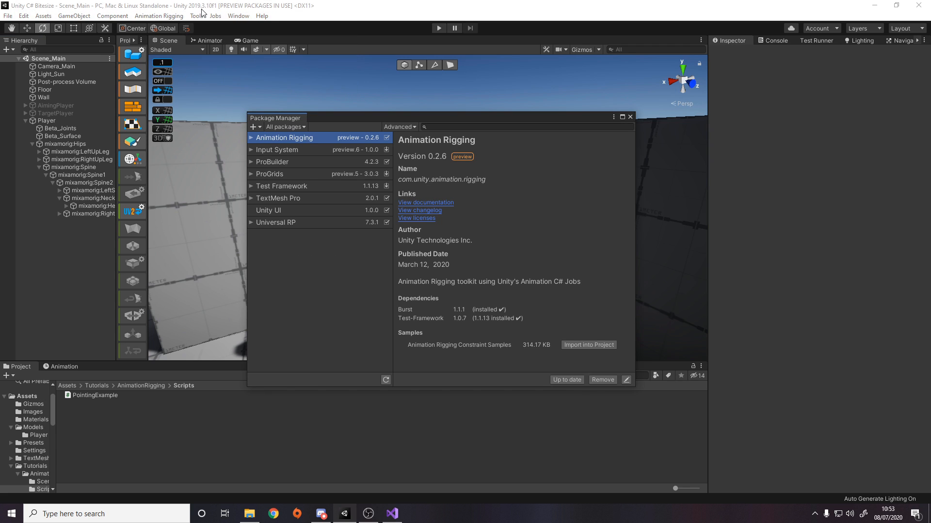
{"action": "mouse_move", "coordinate": [337, 138]}
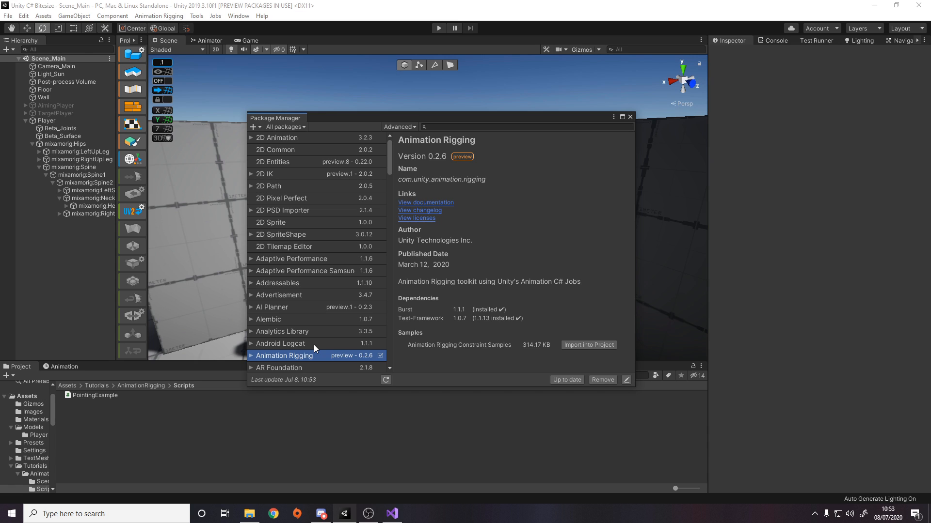
{"action": "scroll", "scroll_direction": "down", "scroll_amount": 3}
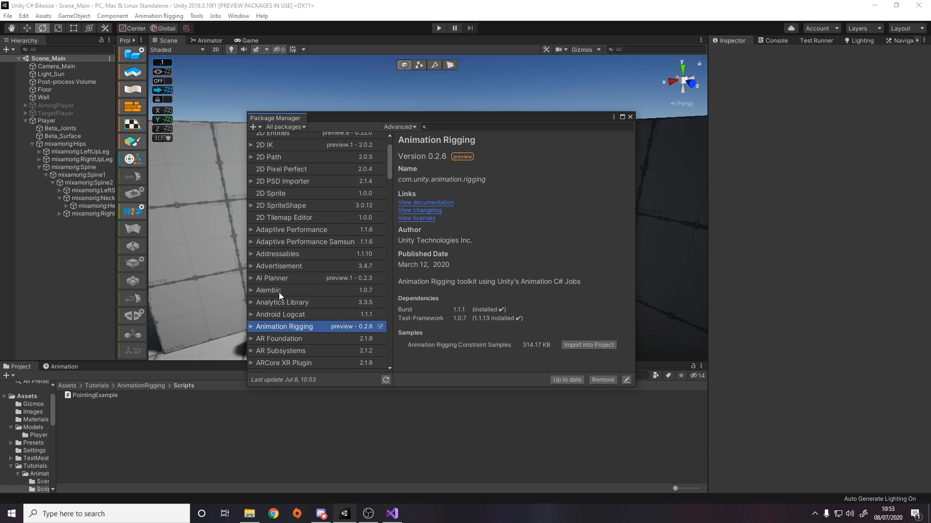
{"action": "scroll", "scroll_direction": "down", "scroll_amount": 3}
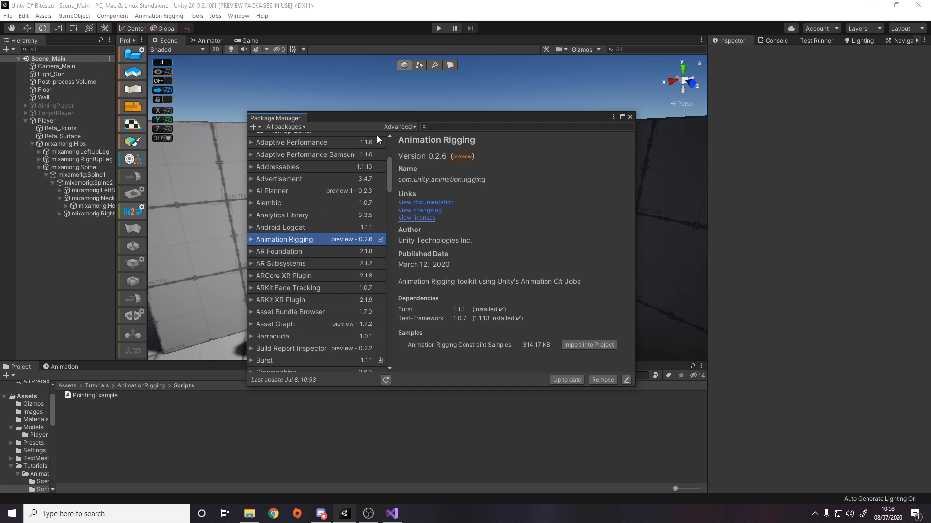
{"action": "mouse_move", "coordinate": [364, 264]}
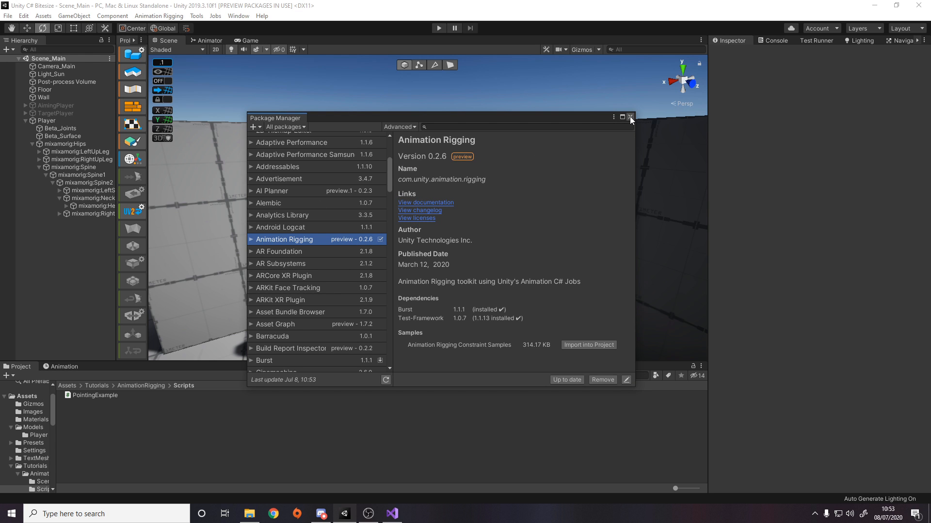
{"action": "left_click", "coordinate": [630, 117]}
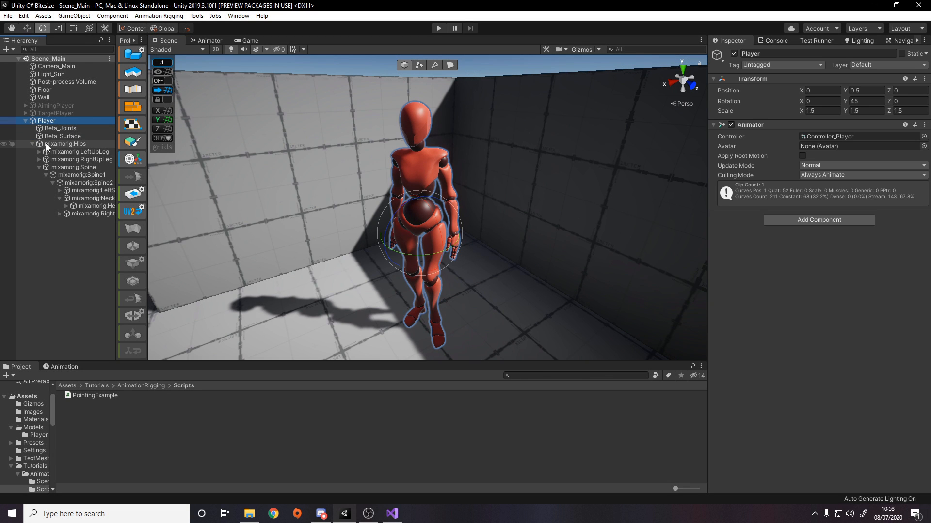
- Create an empty Rig child under Player and give Player a Rig Builder component
{"action": "left_click", "coordinate": [32, 143]}
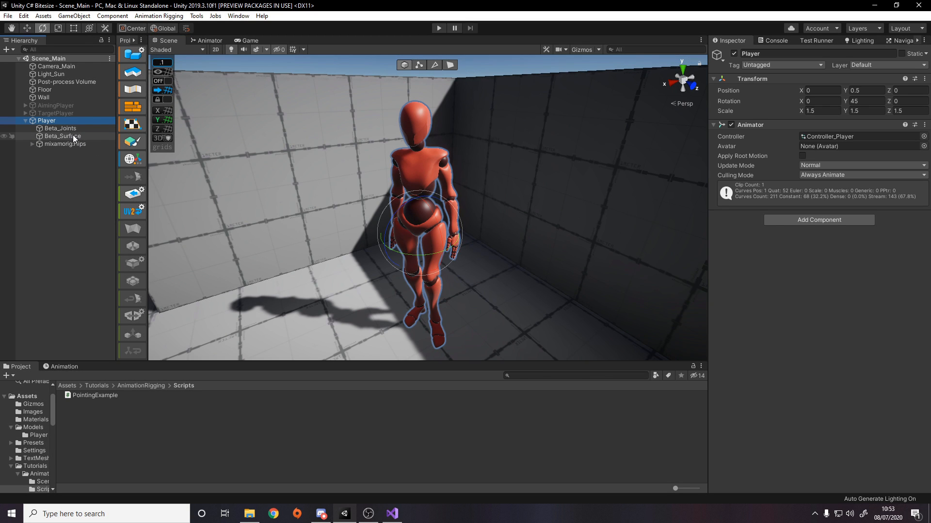
{"action": "right_click", "coordinate": [46, 120]}
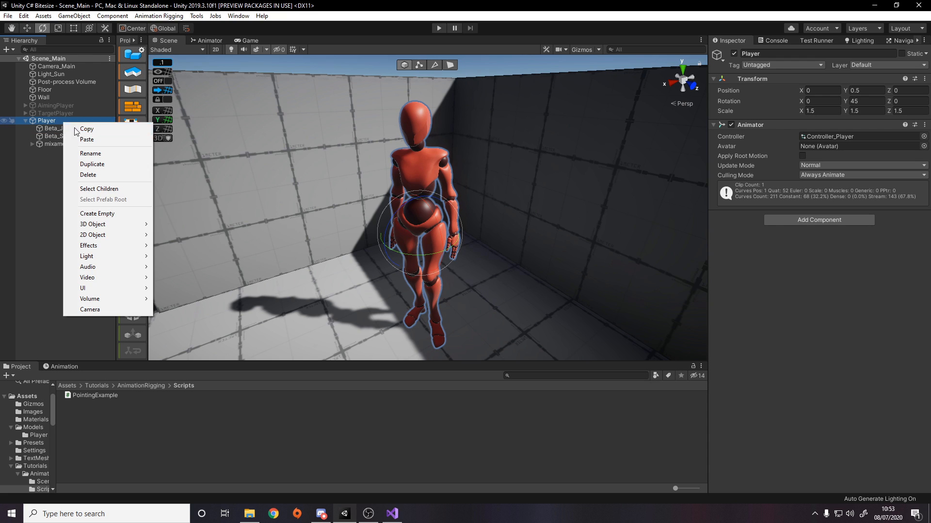
{"action": "left_click", "coordinate": [97, 213]}
{"action": "type", "text": "Rig"}
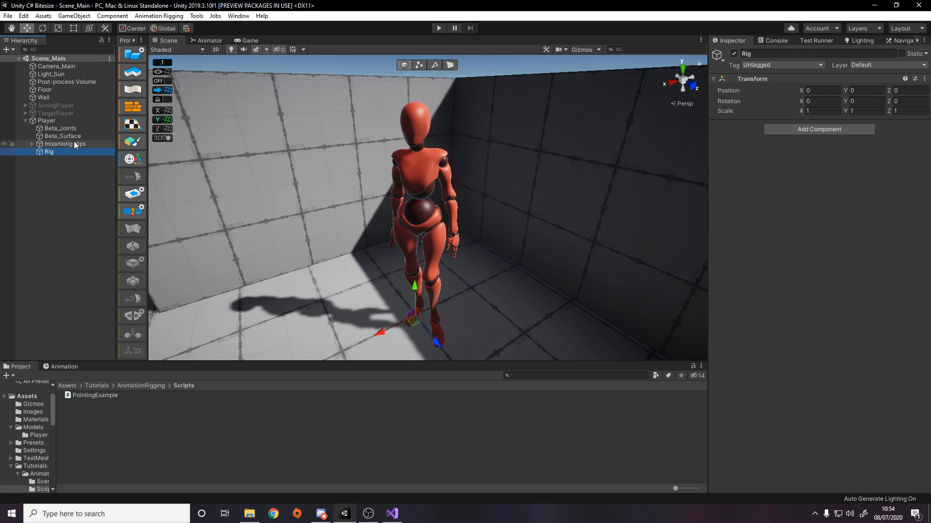
{"action": "left_click", "coordinate": [46, 121]}
{"action": "type", "text": "rig"}
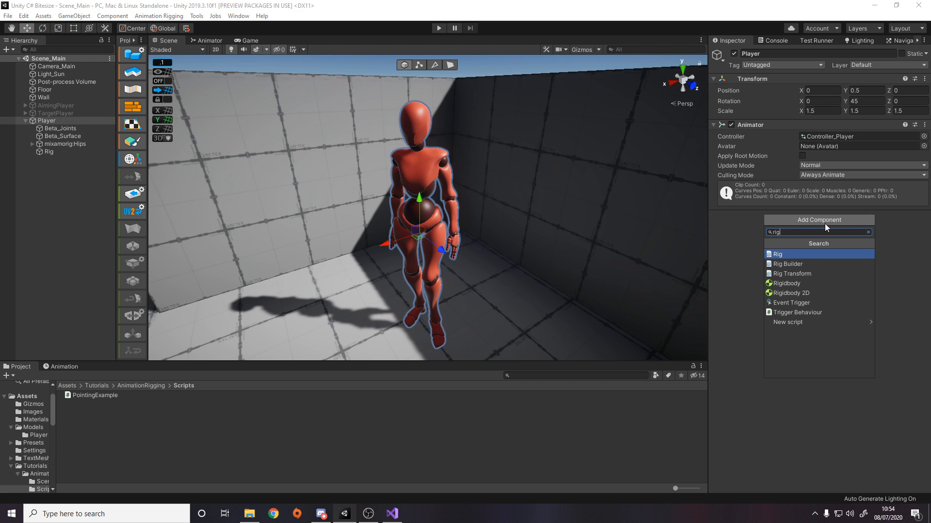
{"action": "left_click", "coordinate": [787, 263]}
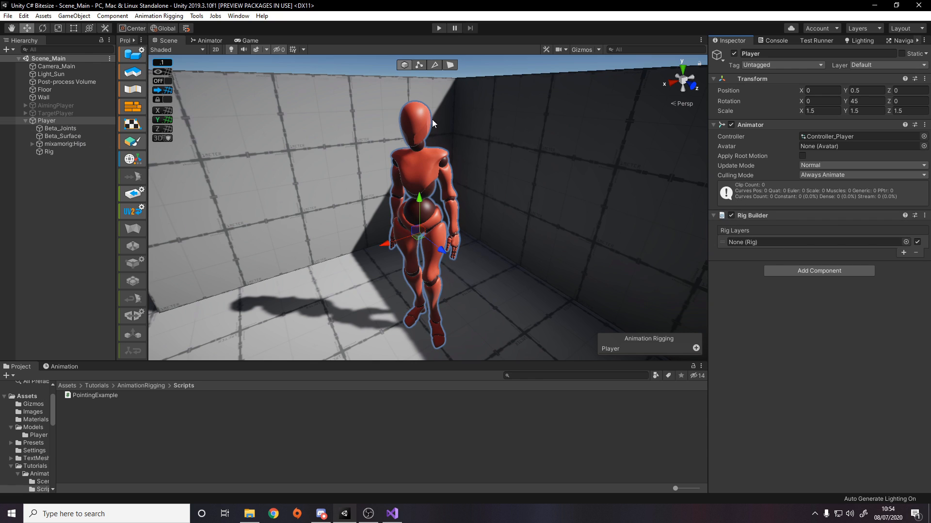
{"action": "mouse_move", "coordinate": [298, 172]}
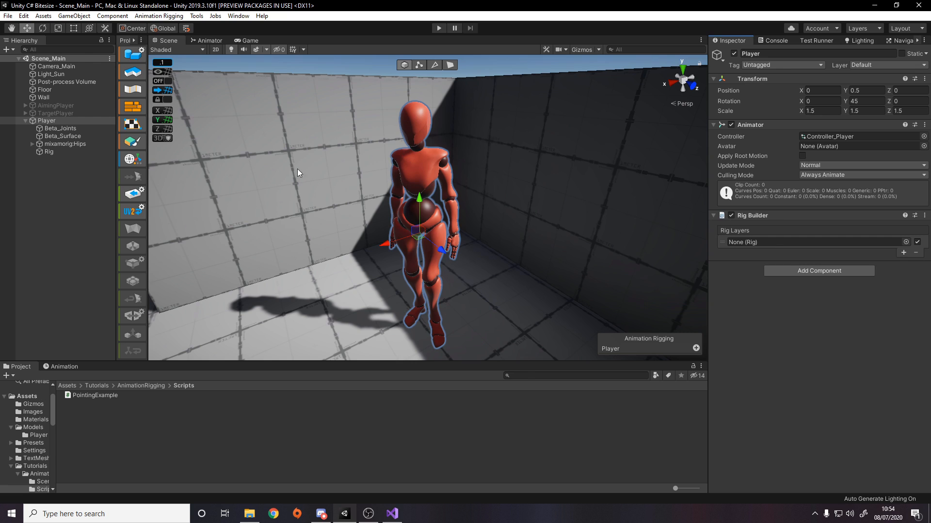
{"action": "mouse_move", "coordinate": [453, 215]}
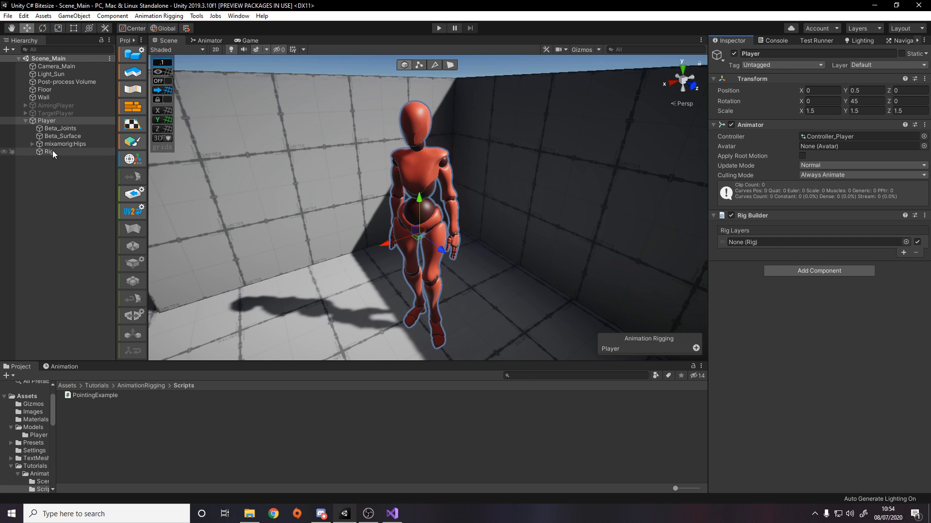
- Test the Rig weight slider between 0 and 1, leaving it at full weight
{"action": "left_click", "coordinate": [49, 152]}
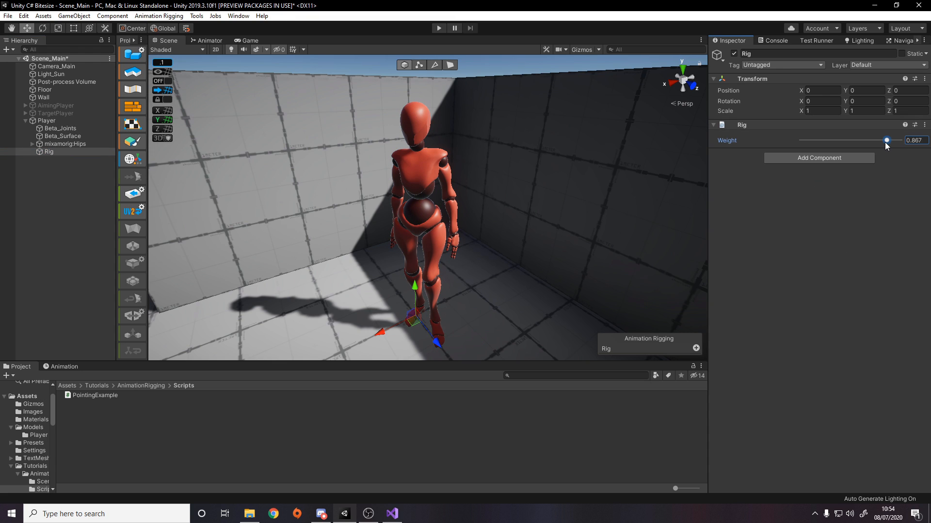
{"action": "left_click_drag", "start_coordinate": [886, 140], "coordinate": [903, 140]}
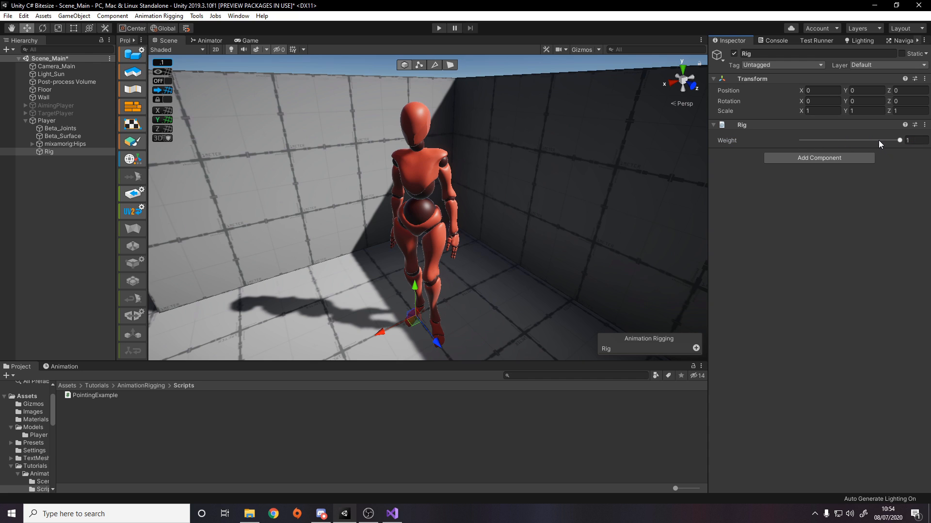
{"action": "left_click_drag", "start_coordinate": [899, 139], "coordinate": [802, 139]}
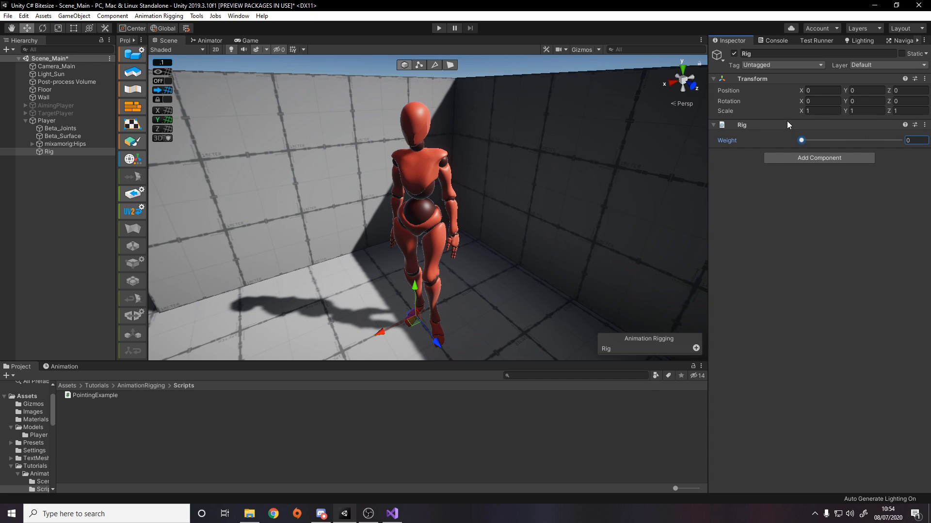
{"action": "mouse_move", "coordinate": [794, 136]}
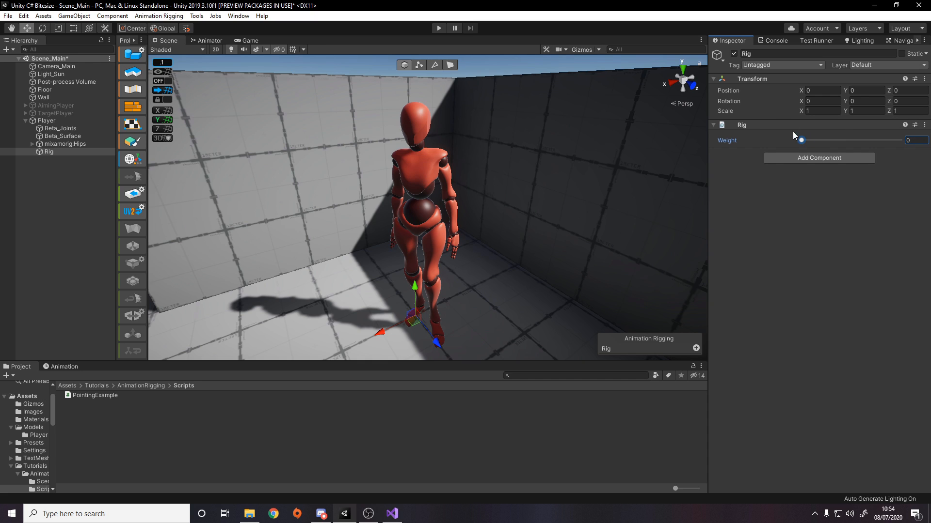
{"action": "mouse_move", "coordinate": [676, 129]}
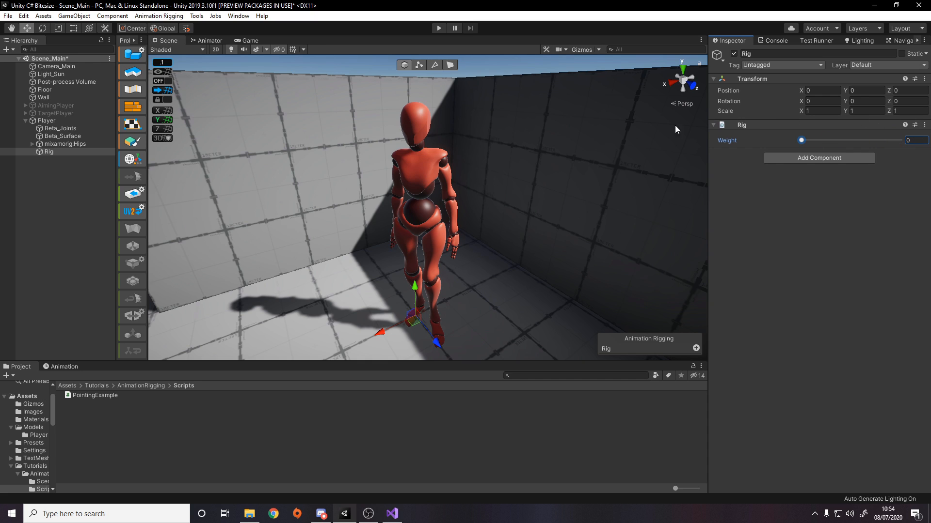
{"action": "mouse_move", "coordinate": [561, 296]}
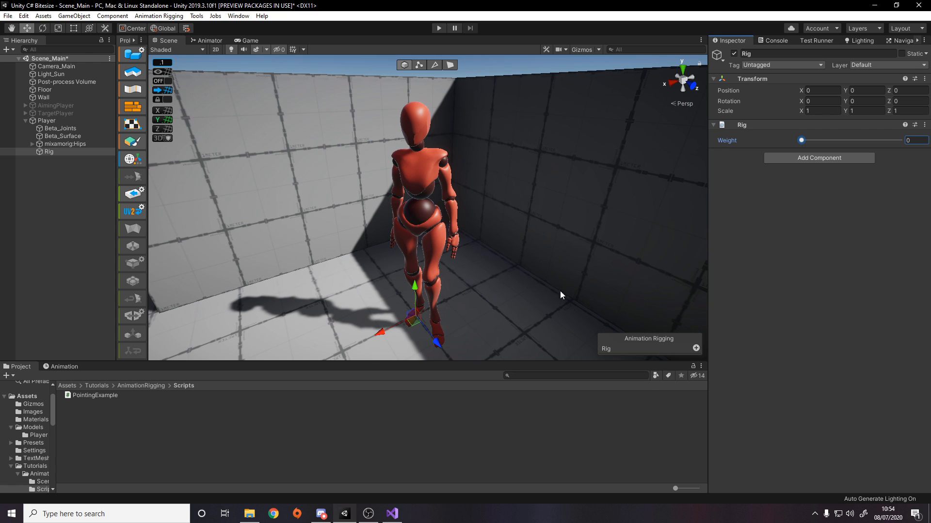
{"action": "mouse_move", "coordinate": [696, 183]}
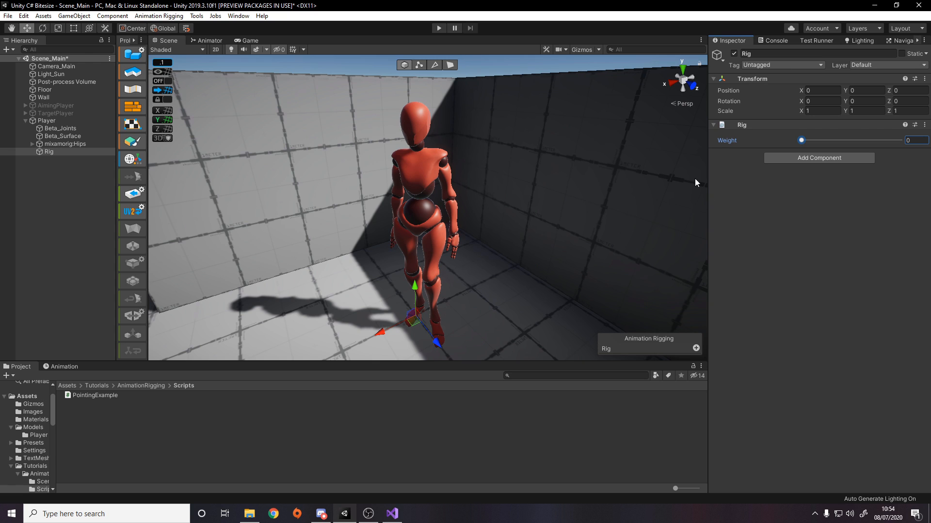
{"action": "mouse_move", "coordinate": [395, 127]}
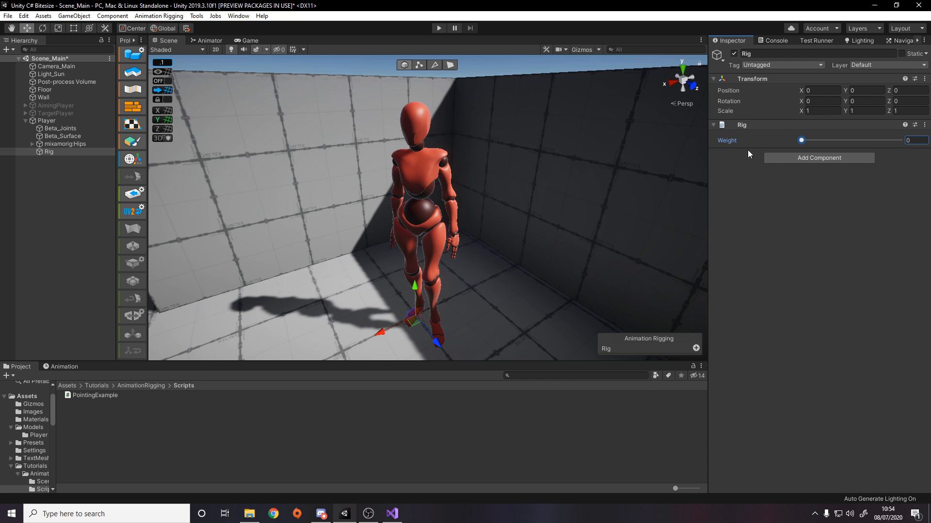
{"action": "left_click_drag", "start_coordinate": [801, 140], "coordinate": [870, 140]}
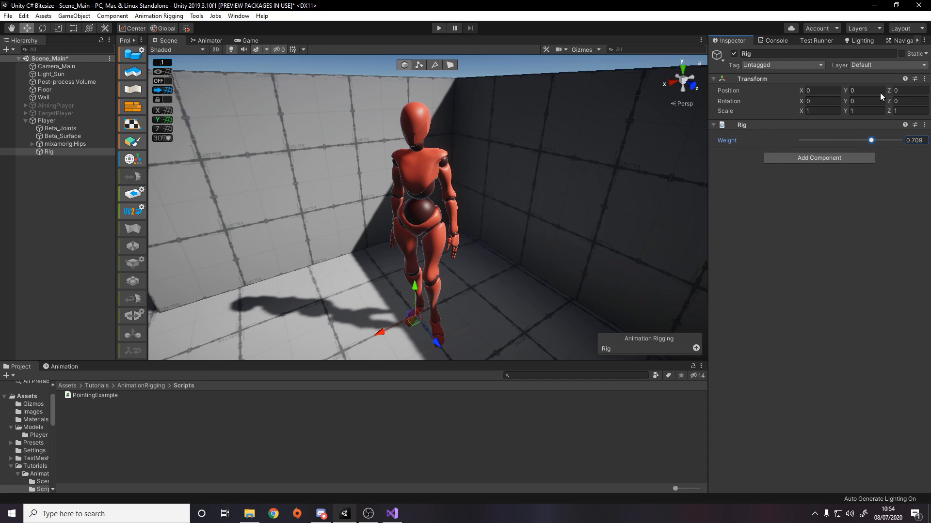
{"action": "left_click_drag", "start_coordinate": [871, 140], "coordinate": [900, 140]}
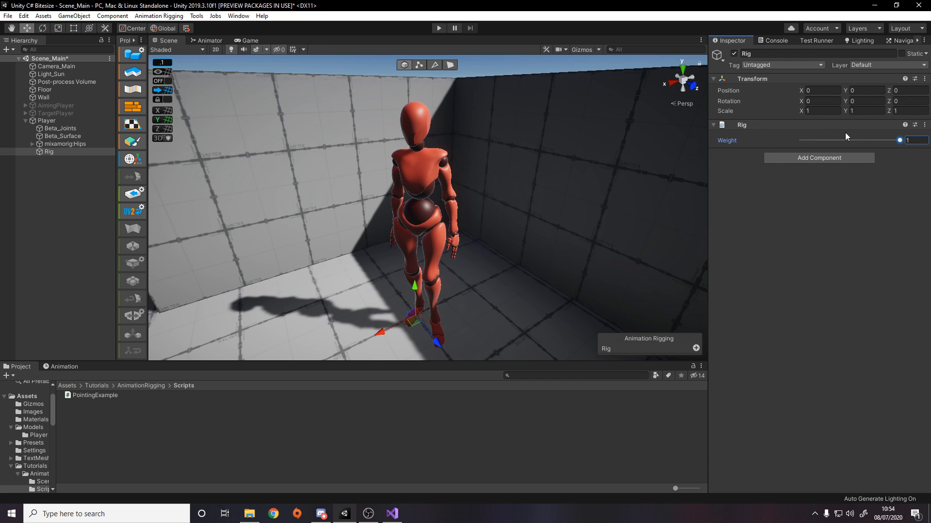
{"action": "left_click", "coordinate": [46, 120]}
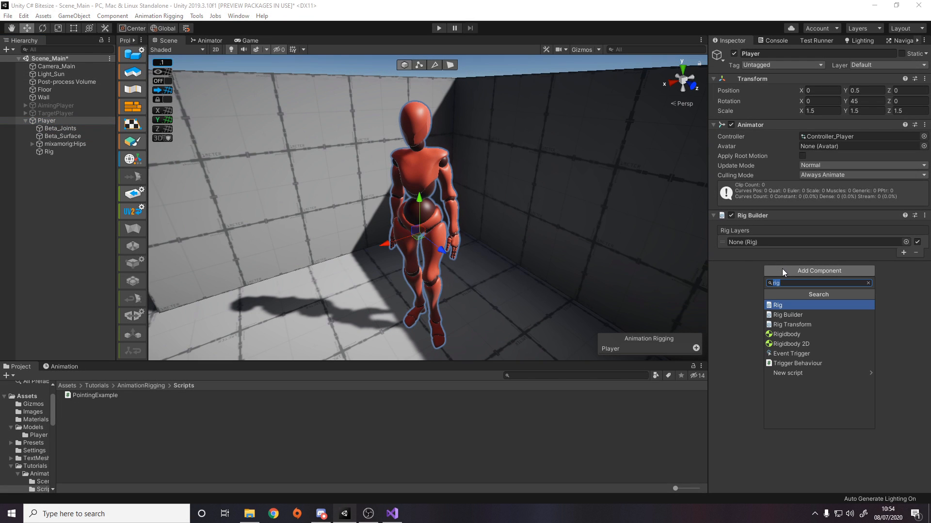
- Add a Bone Renderer to Player and expand the full mixamorig skeleton for its transforms
{"action": "left_click", "coordinate": [776, 304]}
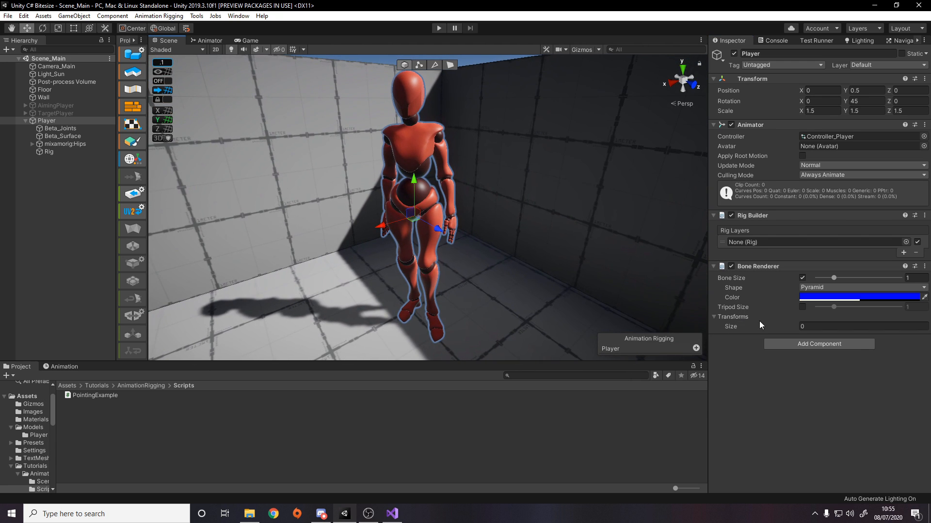
{"action": "mouse_move", "coordinate": [740, 322]}
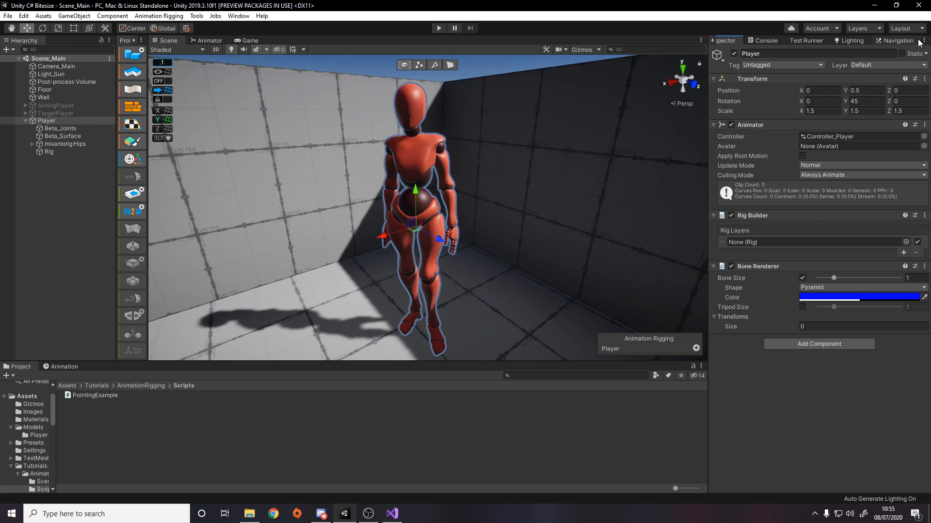
{"action": "mouse_move", "coordinate": [731, 206]}
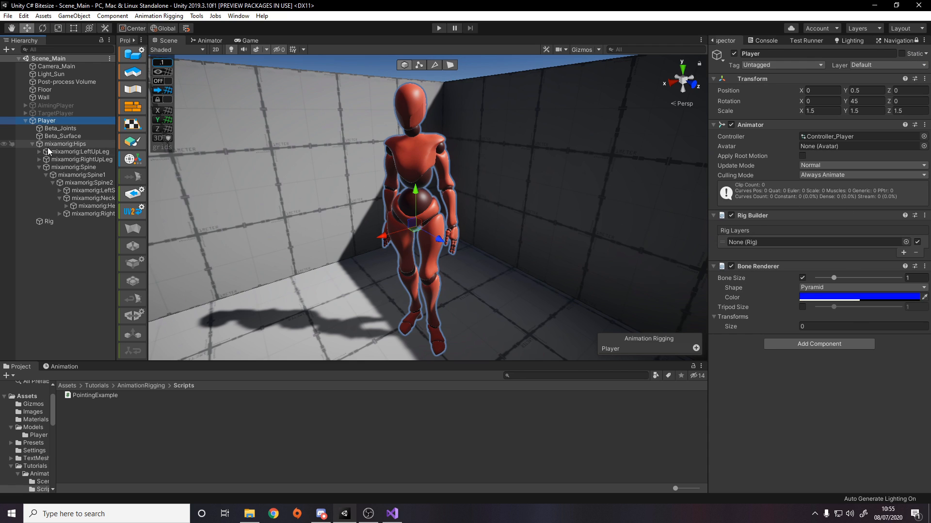
{"action": "left_click", "coordinate": [39, 143]}
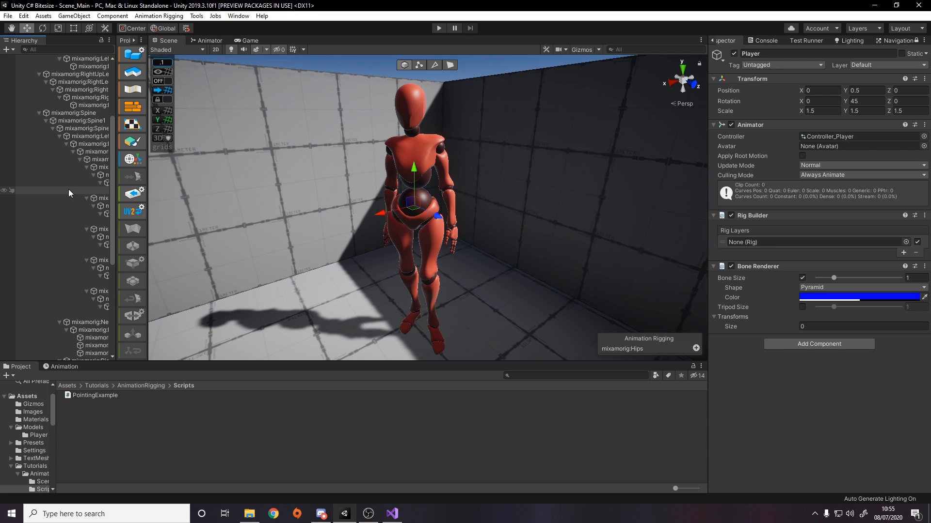
{"action": "scroll", "scroll_direction": "down", "scroll_amount": 3}
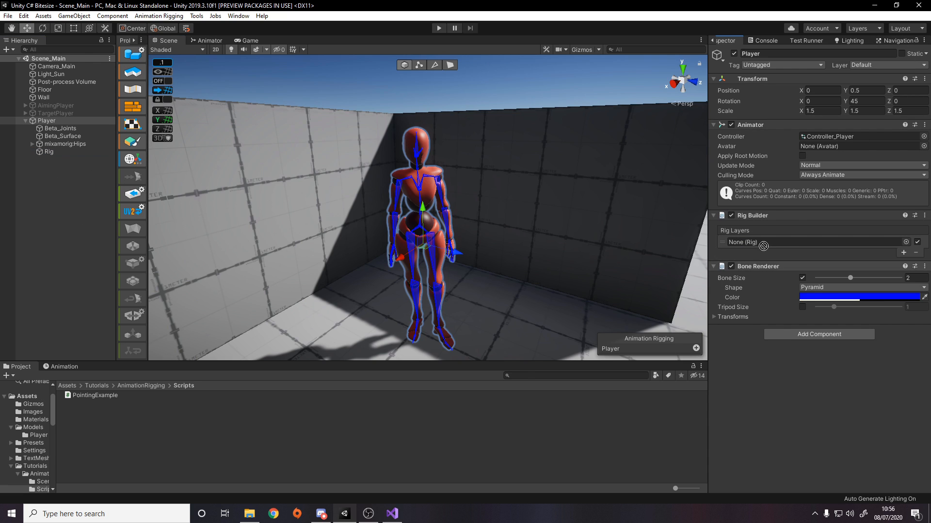
- Create an empty HeadAim child object under the Rig
{"action": "left_click", "coordinate": [49, 152]}
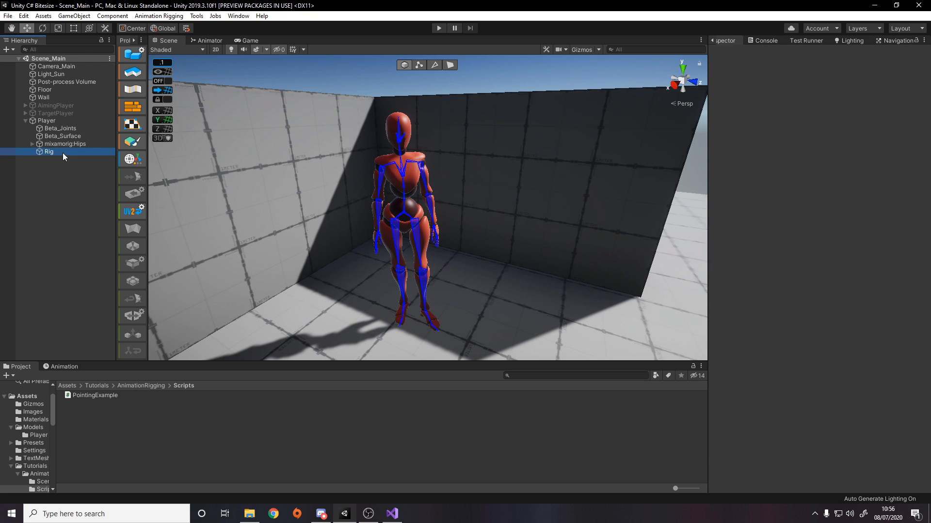
{"action": "left_click", "coordinate": [49, 151]}
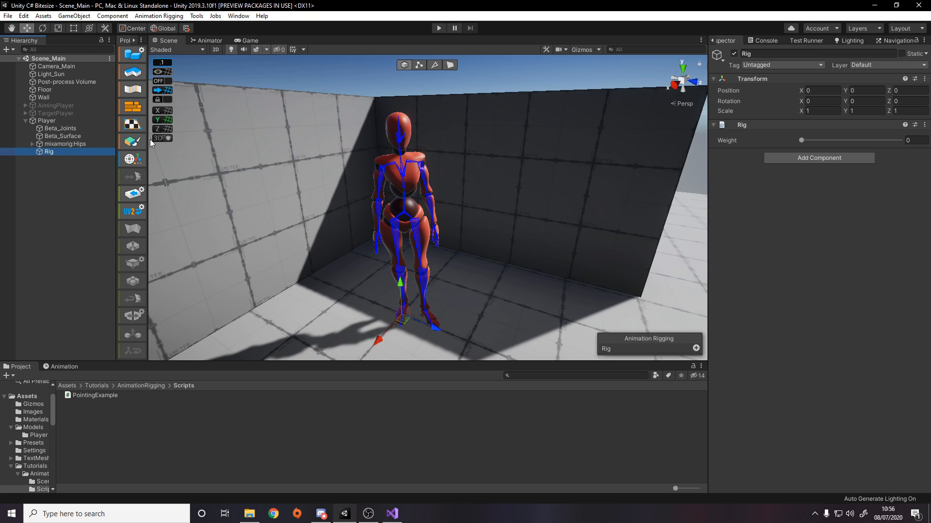
{"action": "right_click", "coordinate": [49, 151]}
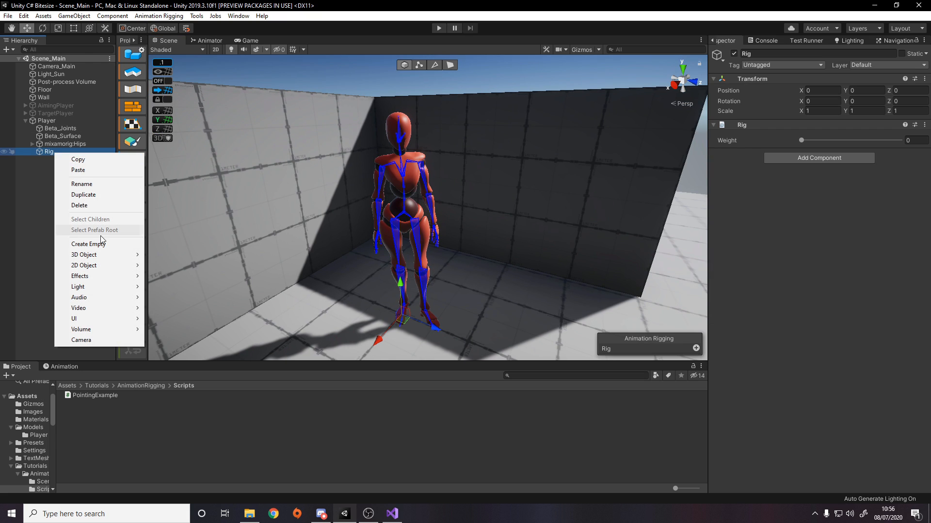
{"action": "left_click", "coordinate": [88, 244]}
{"action": "type", "text": "HeadAim"}
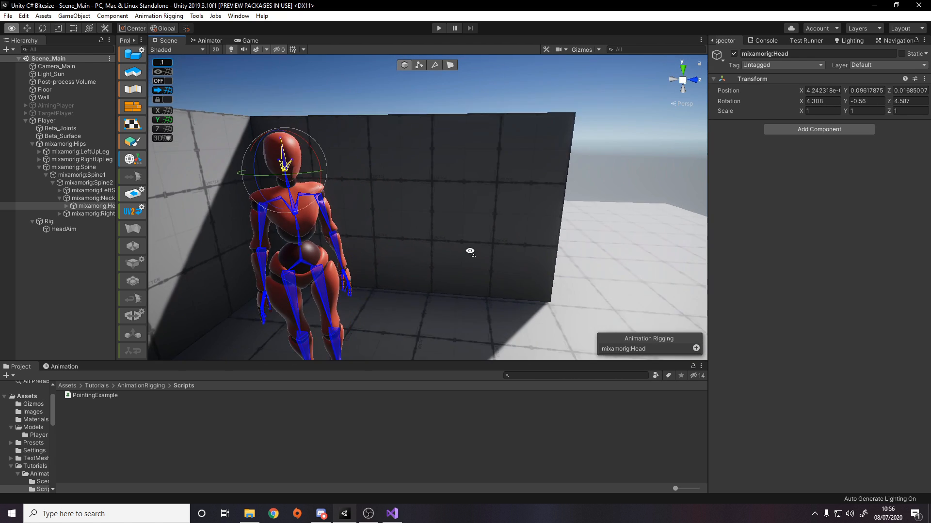
- Give HeadAim a Multi-Aim Constraint on mixamorig:Head with one empty source slot
{"action": "left_click", "coordinate": [64, 229]}
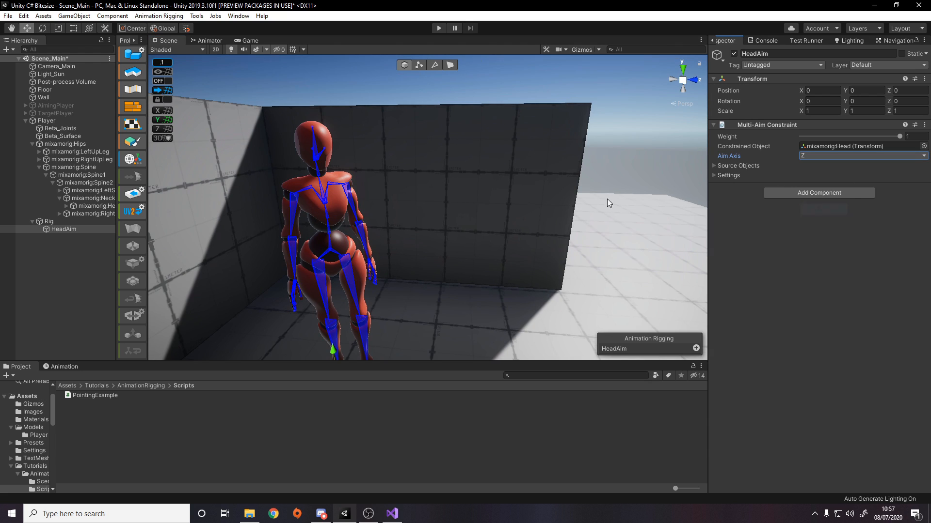
{"action": "mouse_move", "coordinate": [318, 152]}
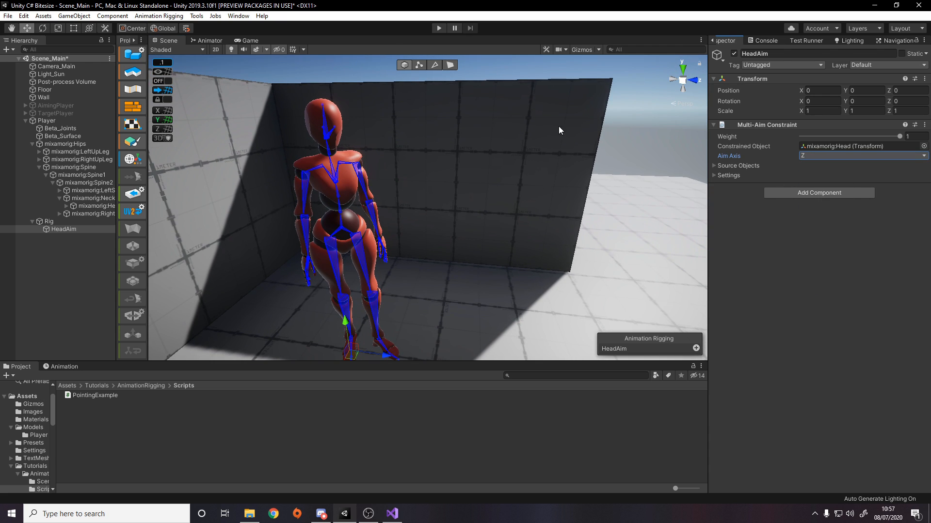
{"action": "left_click", "coordinate": [715, 166]}
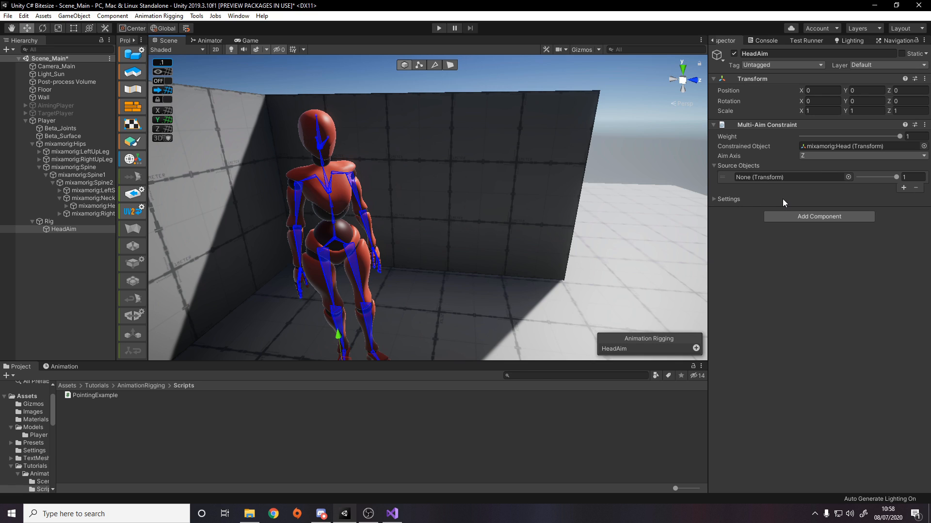
{"action": "mouse_move", "coordinate": [567, 123]}
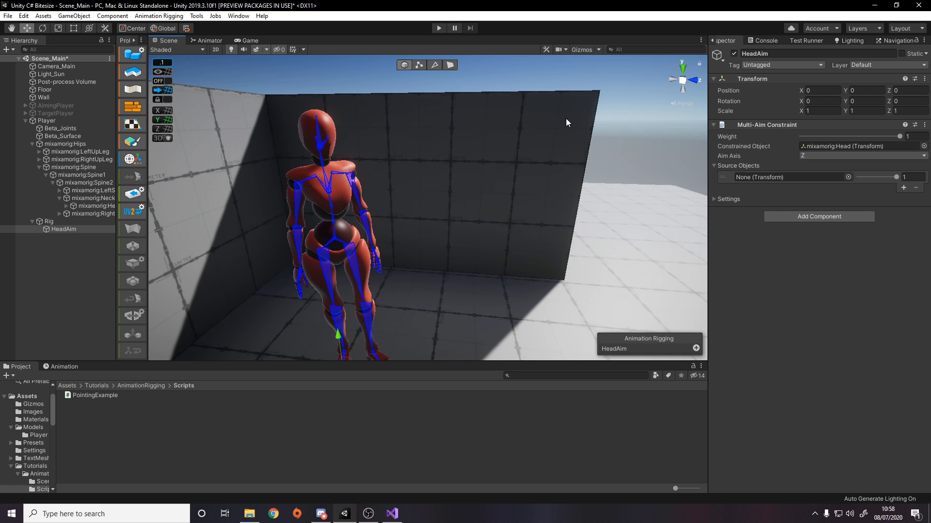
{"action": "mouse_move", "coordinate": [885, 181]}
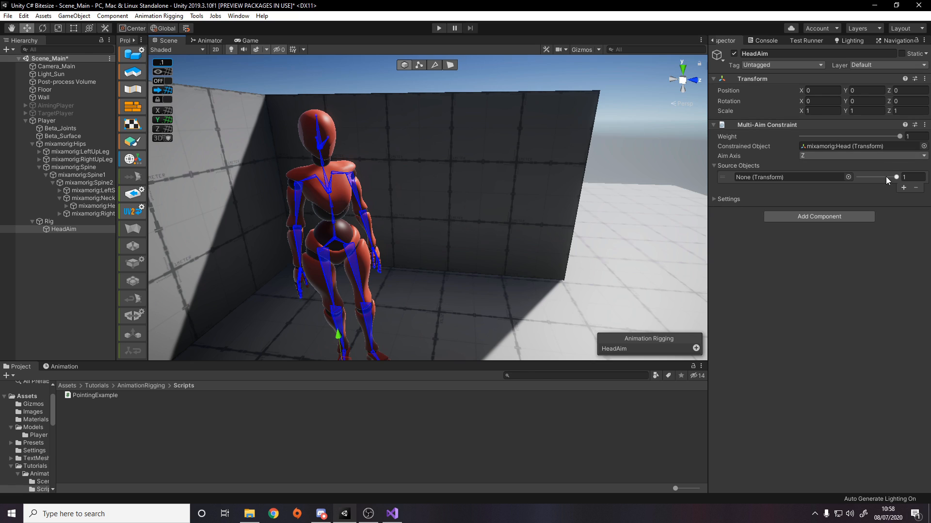
{"action": "left_click", "coordinate": [914, 176]}
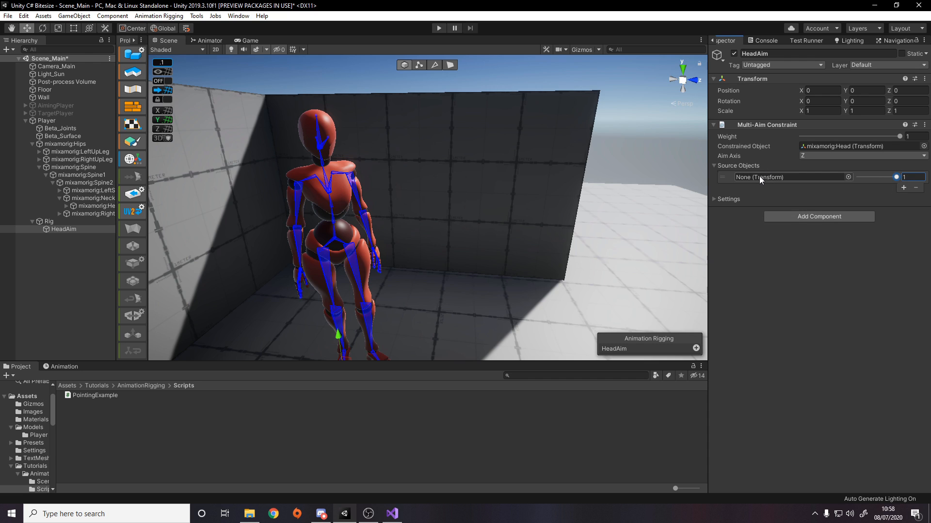
- Create a Sphere aim target and move it in front of the wall
{"action": "right_click", "coordinate": [63, 229]}
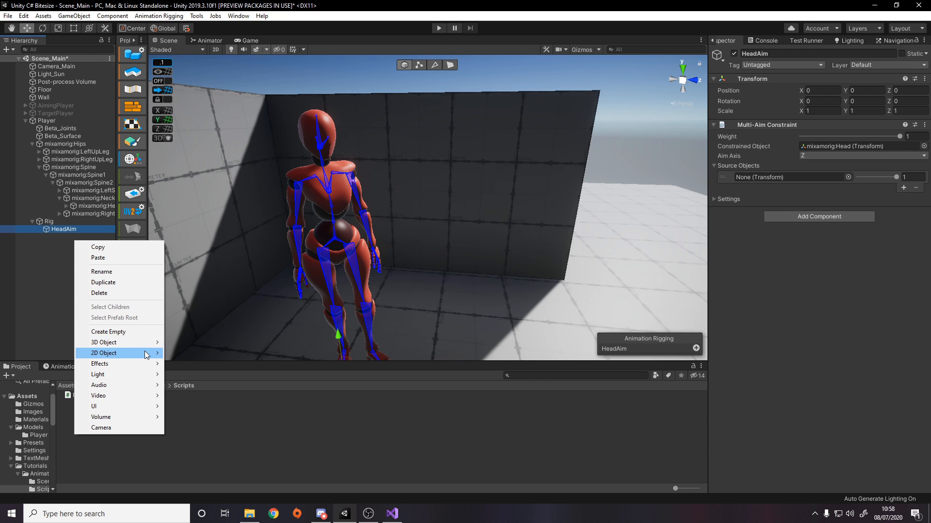
{"action": "left_click", "coordinate": [104, 343]}
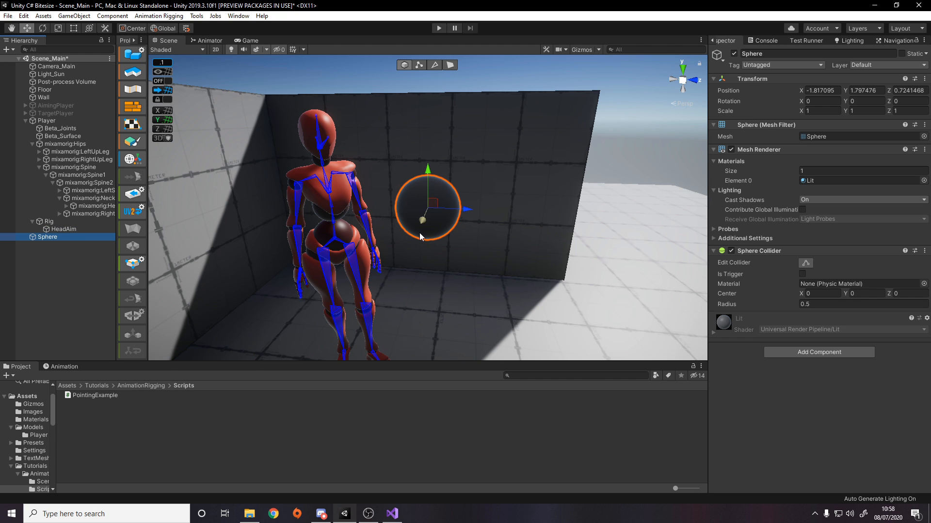
{"action": "left_click_drag", "start_coordinate": [425, 208], "coordinate": [374, 291]}
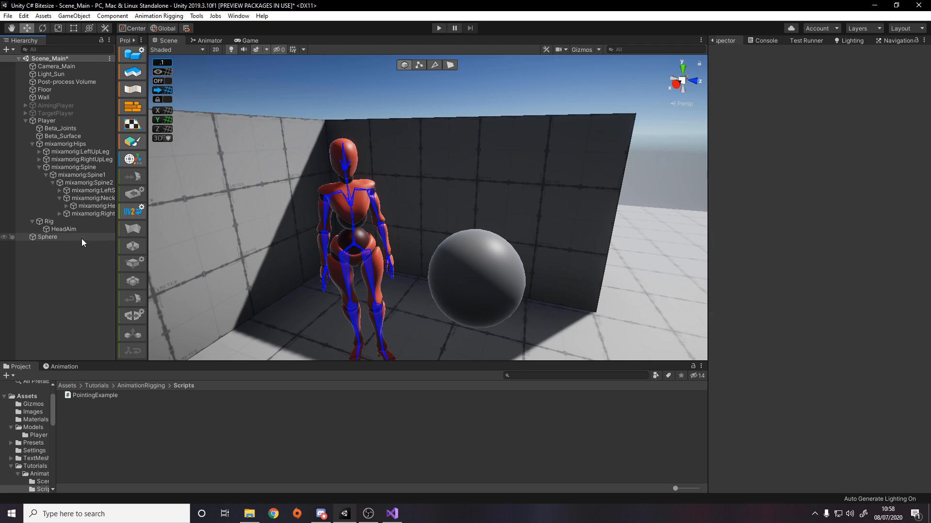
- Assign the Sphere as HeadAim's source and turn off Maintain Rotation Offset
{"action": "left_click", "coordinate": [64, 229]}
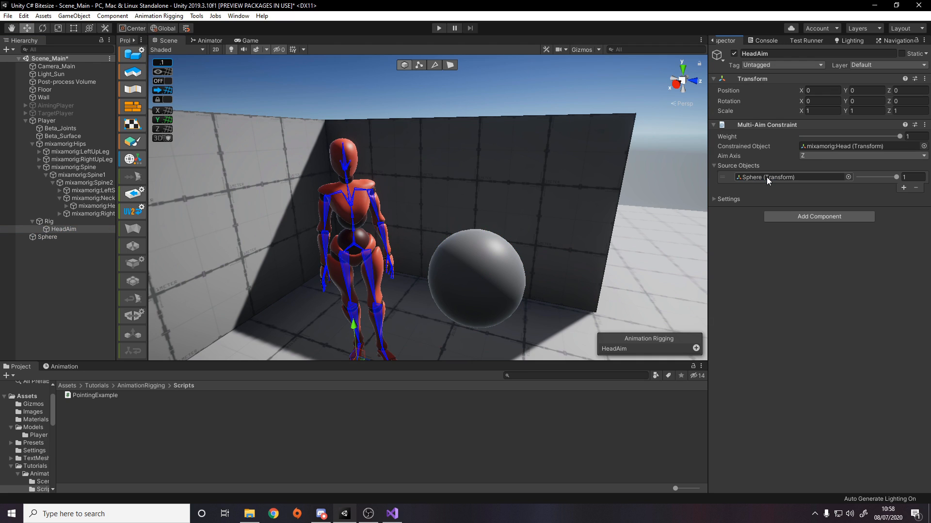
{"action": "left_click", "coordinate": [718, 198]}
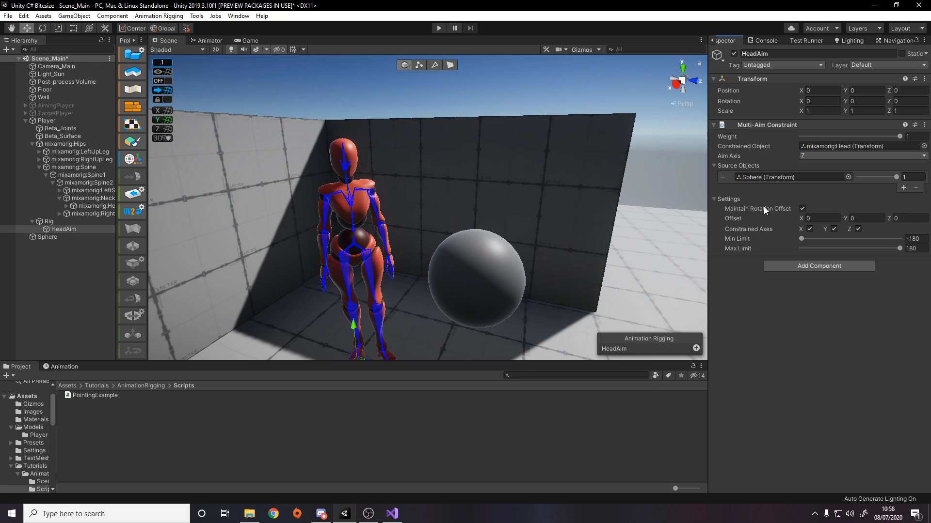
{"action": "left_click", "coordinate": [802, 209]}
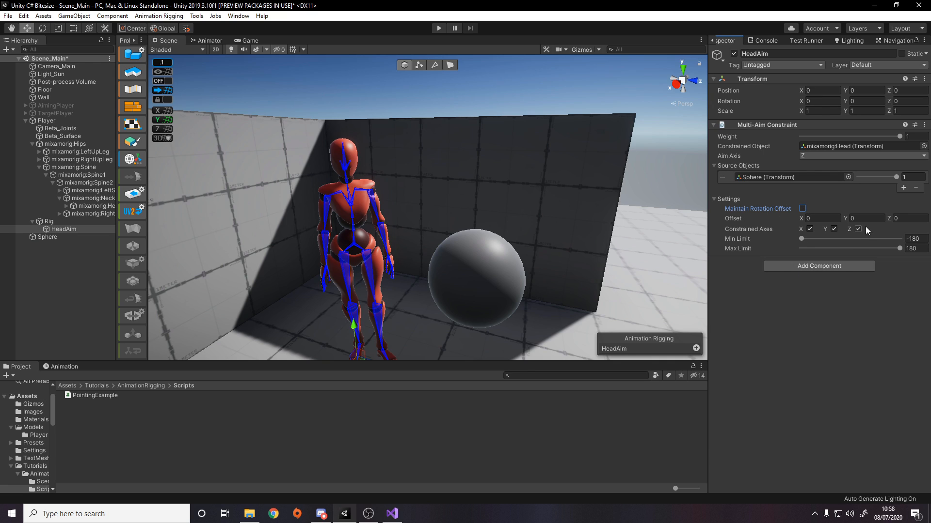
{"action": "left_click", "coordinate": [858, 229]}
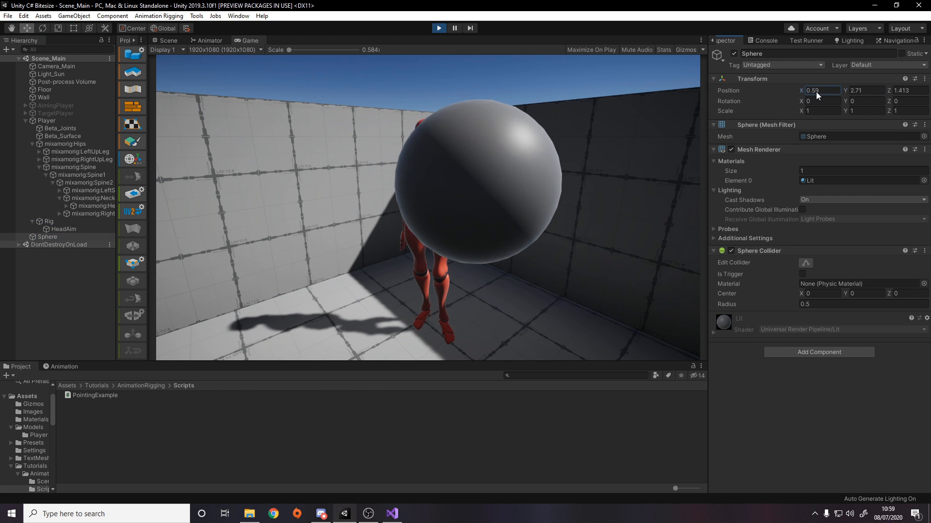
- Position the sphere at -1.54 and raise the Rig weight so head aiming takes effect
{"action": "type", "text": "-1.54"}
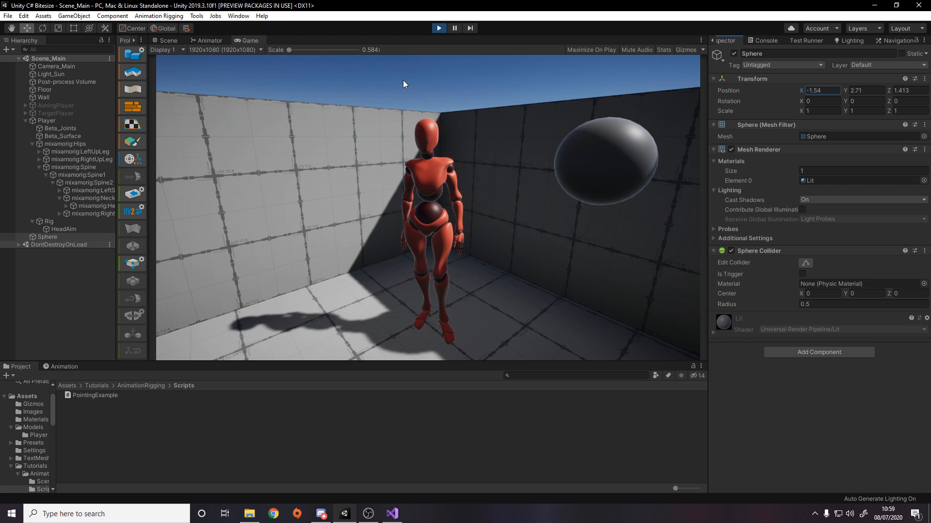
{"action": "left_click", "coordinate": [48, 221]}
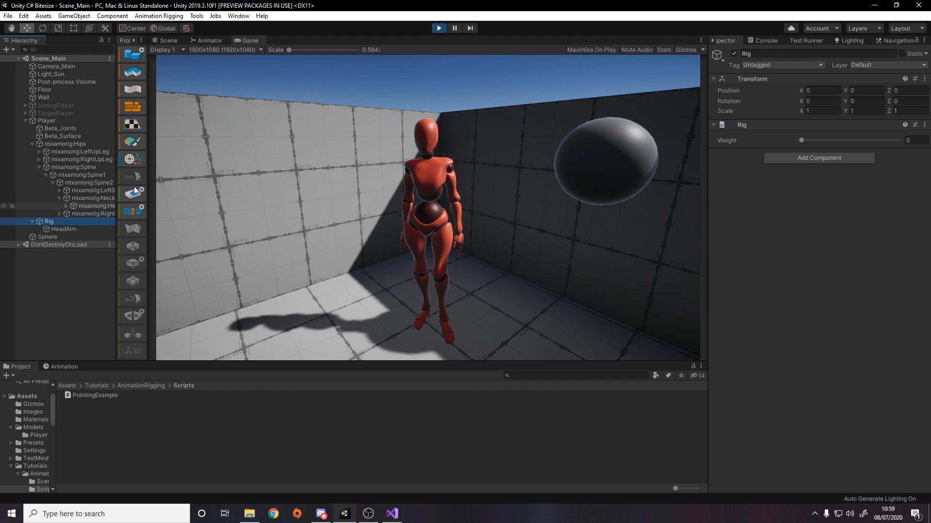
{"action": "left_click_drag", "start_coordinate": [802, 140], "coordinate": [900, 140]}
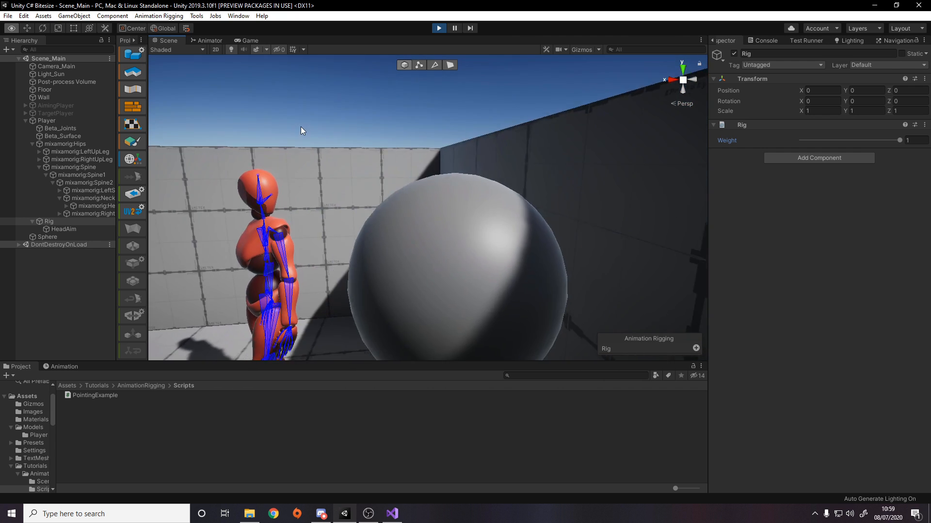
- Drag the sphere around the character's head during play and watch the head track it
{"action": "left_click", "coordinate": [46, 237]}
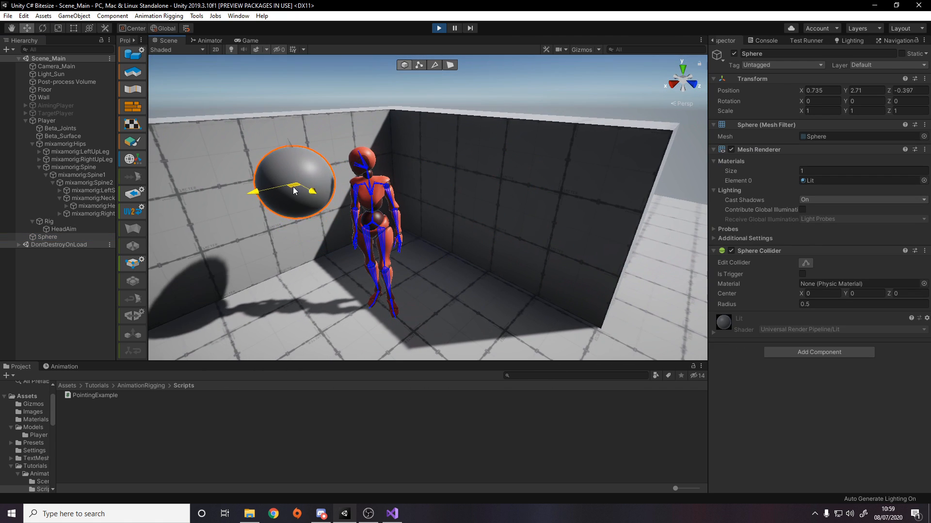
{"action": "left_click_drag", "start_coordinate": [291, 184], "coordinate": [453, 204]}
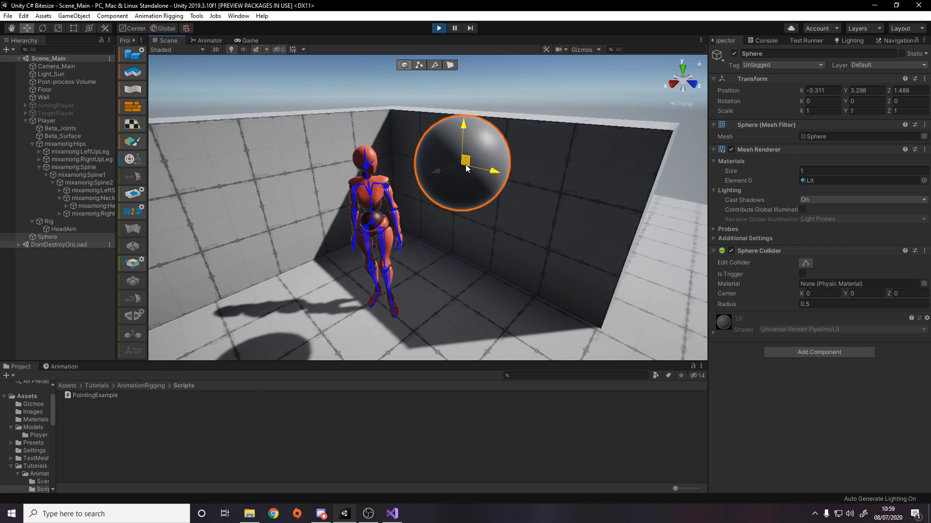
{"action": "left_click_drag", "start_coordinate": [463, 165], "coordinate": [425, 147]}
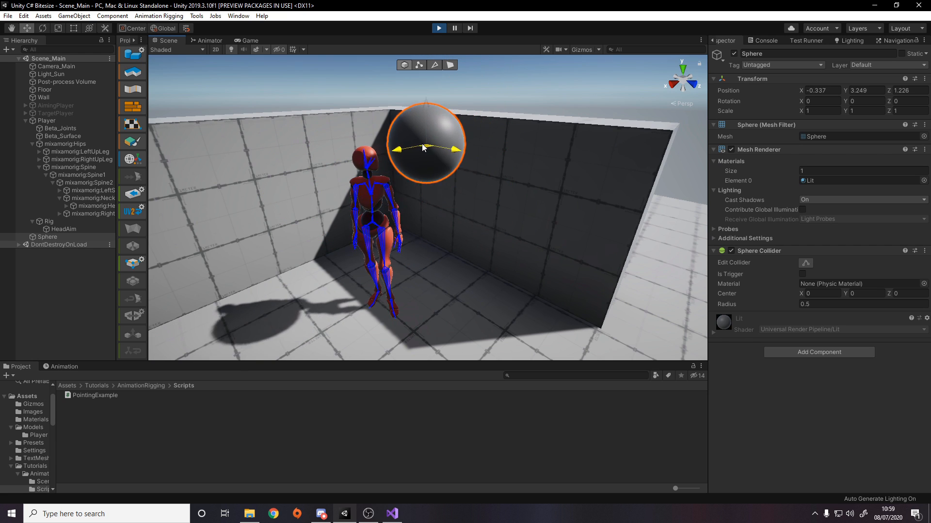
{"action": "left_click_drag", "start_coordinate": [425, 147], "coordinate": [437, 178]}
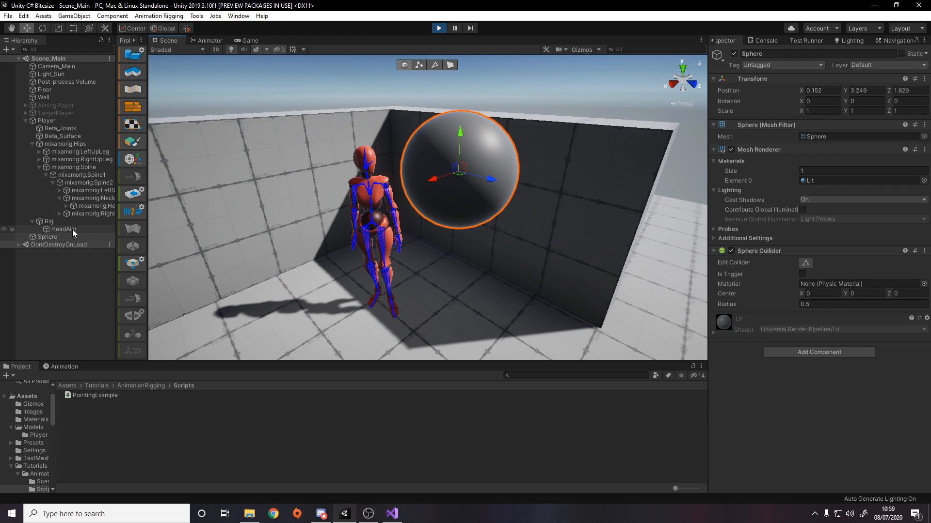
{"action": "left_click", "coordinate": [63, 229]}
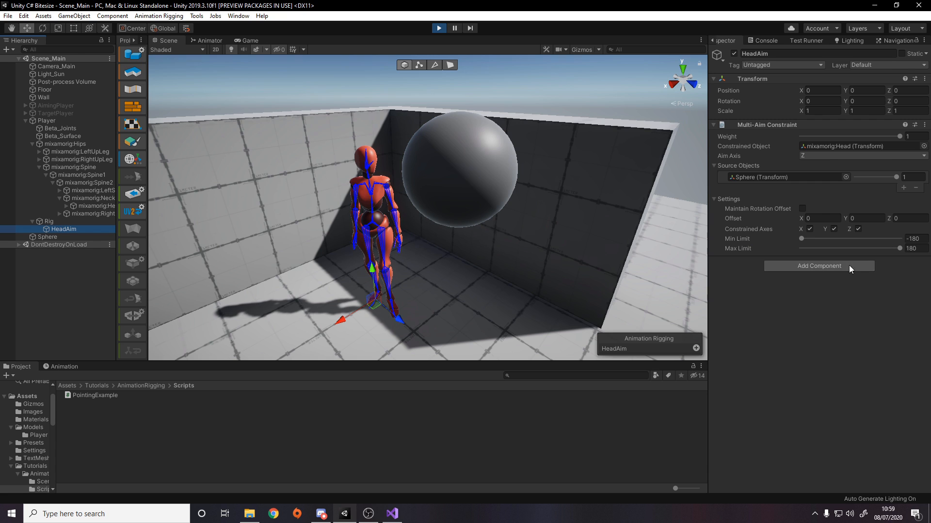
{"action": "left_click", "coordinate": [47, 237]}
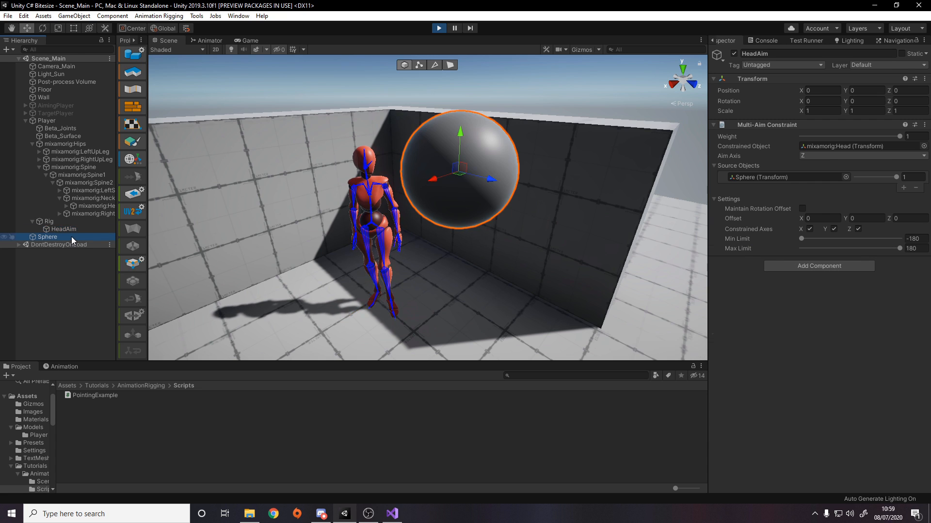
{"action": "left_click", "coordinate": [47, 237]}
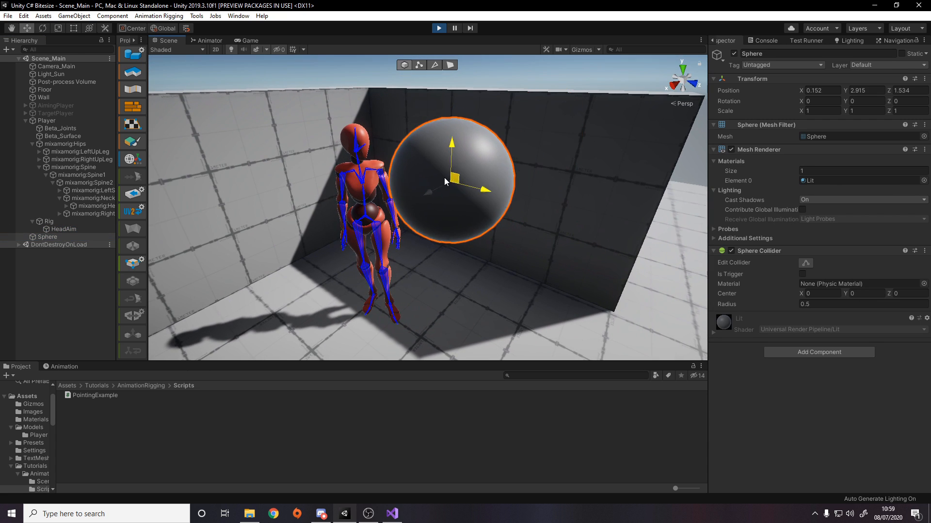
{"action": "left_click_drag", "start_coordinate": [445, 181], "coordinate": [267, 168]}
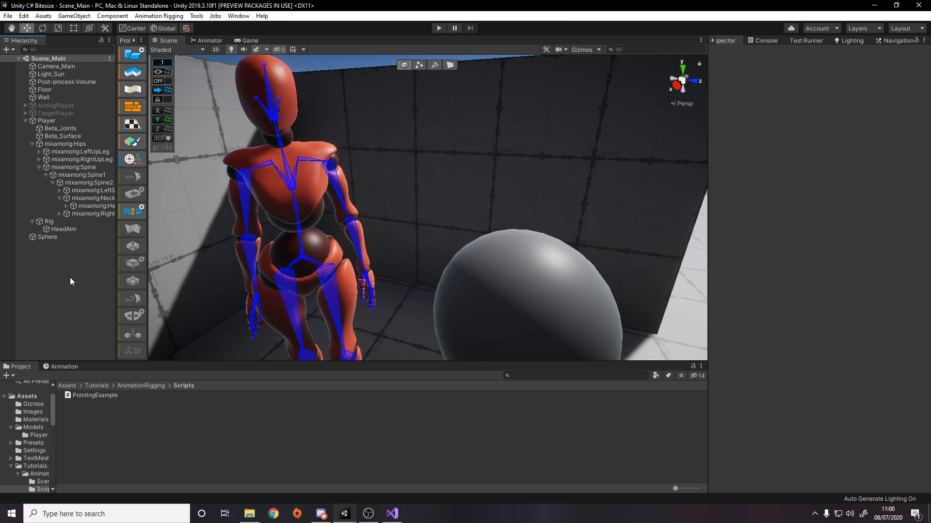
{"action": "left_click", "coordinate": [63, 229]}
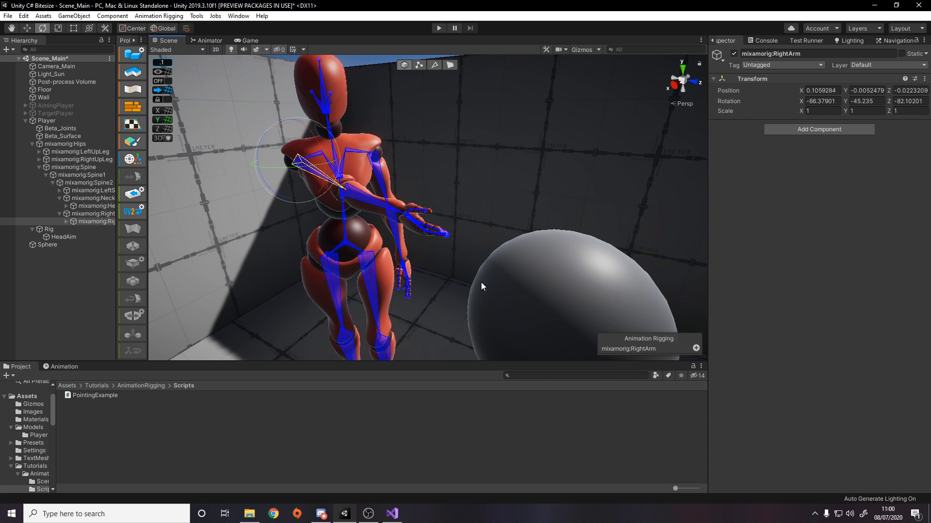
{"action": "mouse_move", "coordinate": [430, 266]}
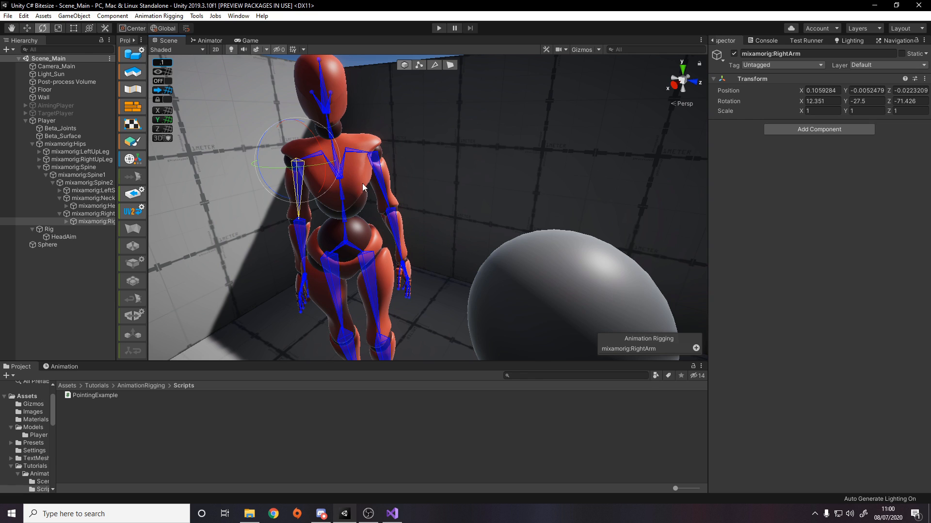
{"action": "mouse_move", "coordinate": [357, 197]}
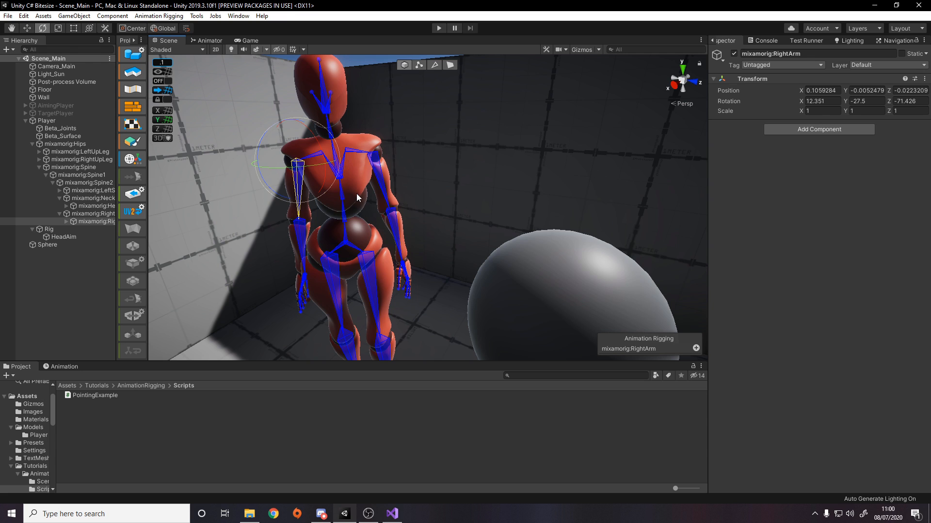
{"action": "mouse_move", "coordinate": [321, 181]}
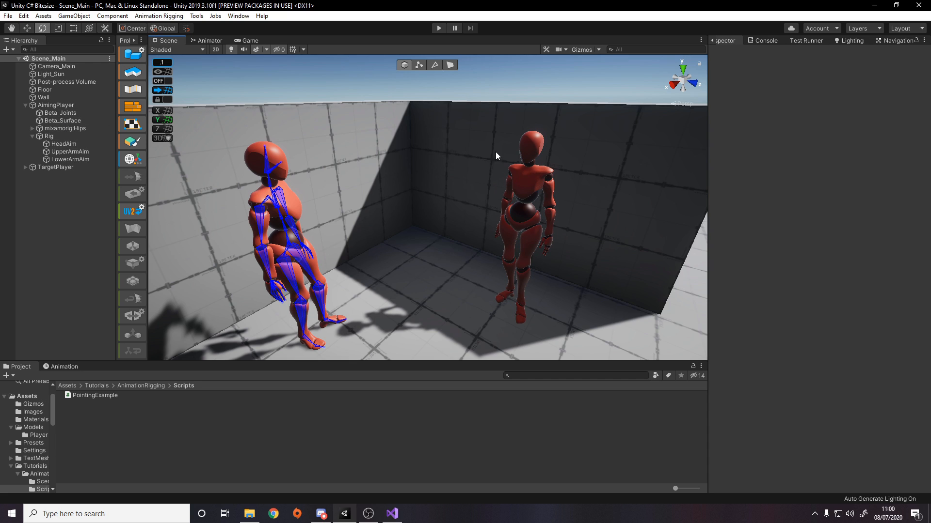
{"action": "mouse_move", "coordinate": [474, 165]}
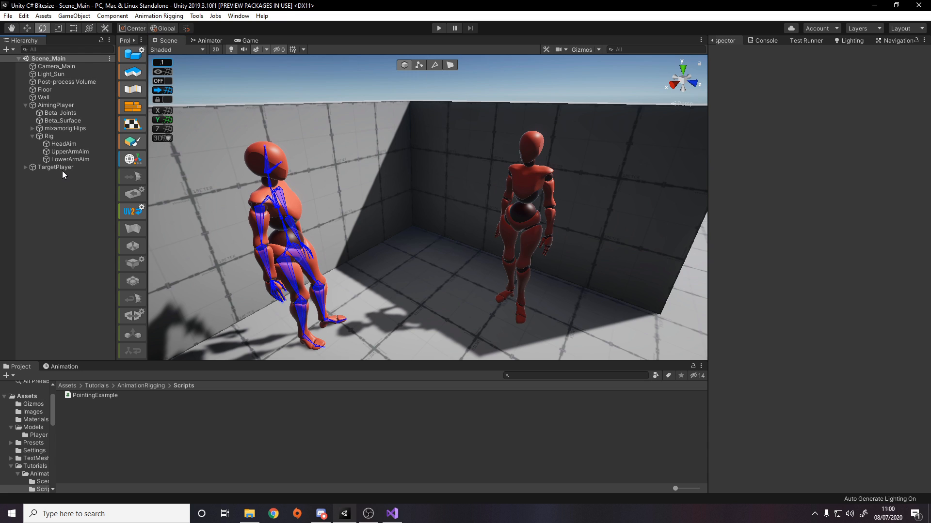
- Inspect TargetPlayer and the HeadAim, UpperArmAim and LowerArmAim constraints on AimingPlayer
{"action": "left_click", "coordinate": [55, 167]}
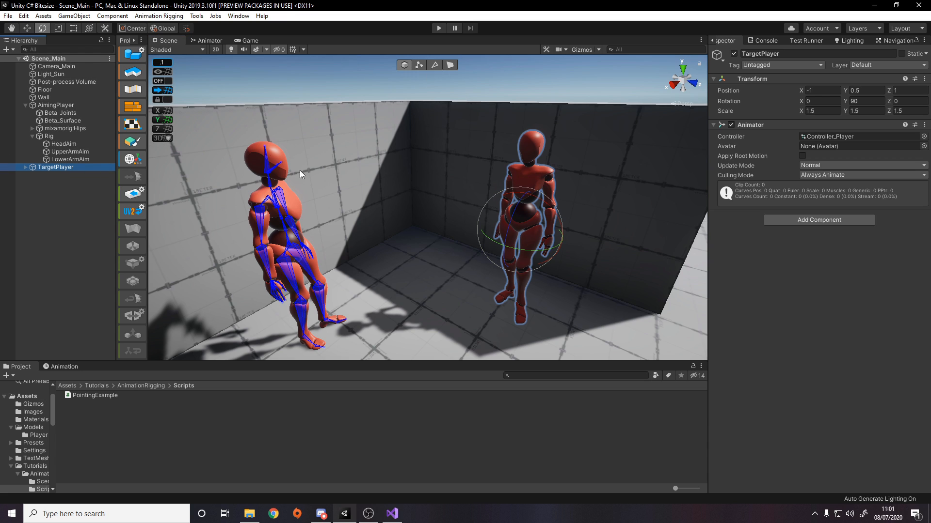
{"action": "left_click", "coordinate": [70, 159]}
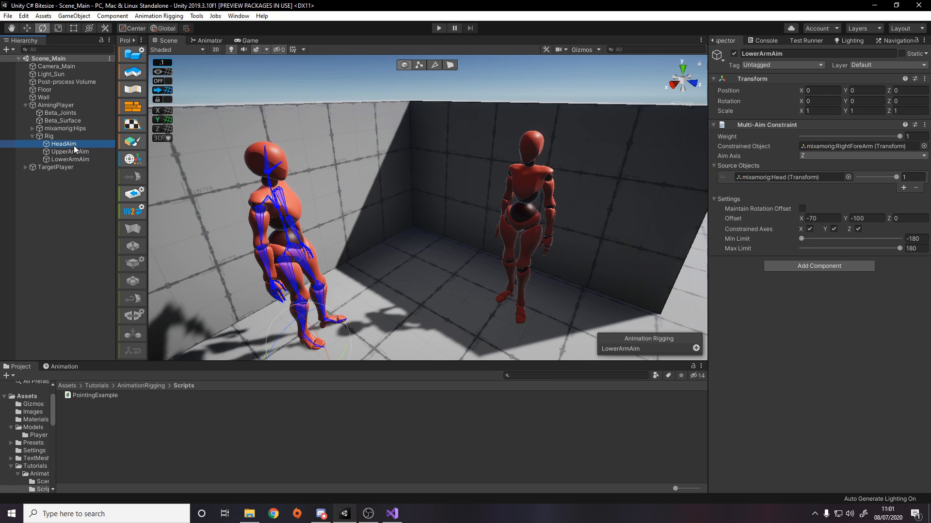
{"action": "left_click", "coordinate": [64, 144]}
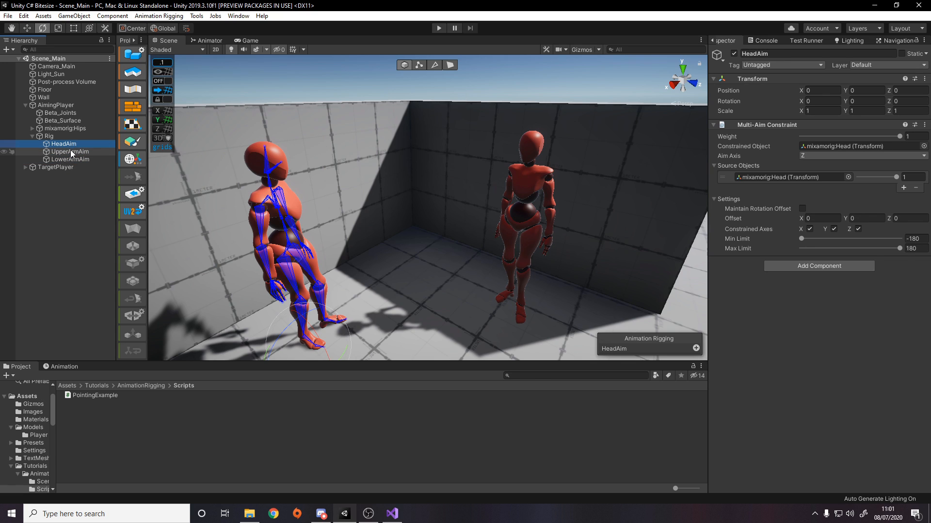
{"action": "left_click", "coordinate": [70, 159]}
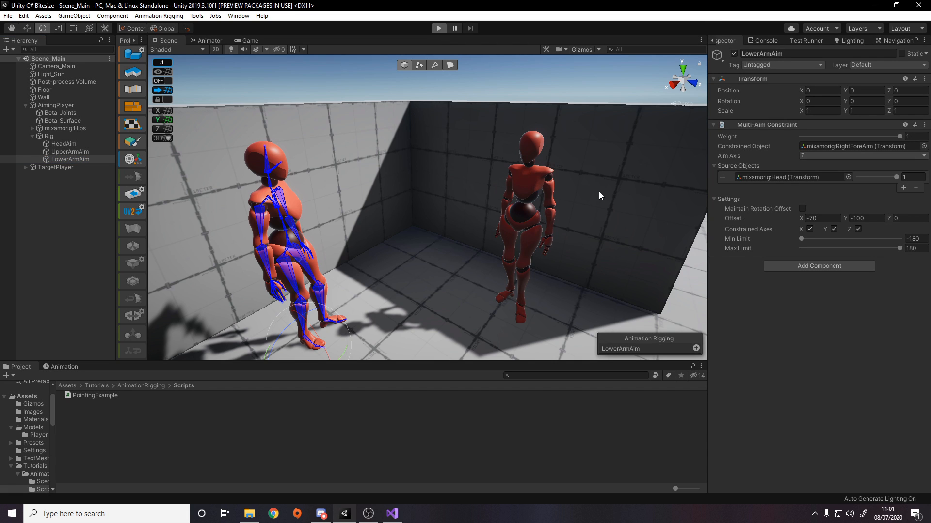
- Play the two-character scene and move TargetPlayer to 0.64 to watch the aim follow
{"action": "left_click", "coordinate": [438, 28]}
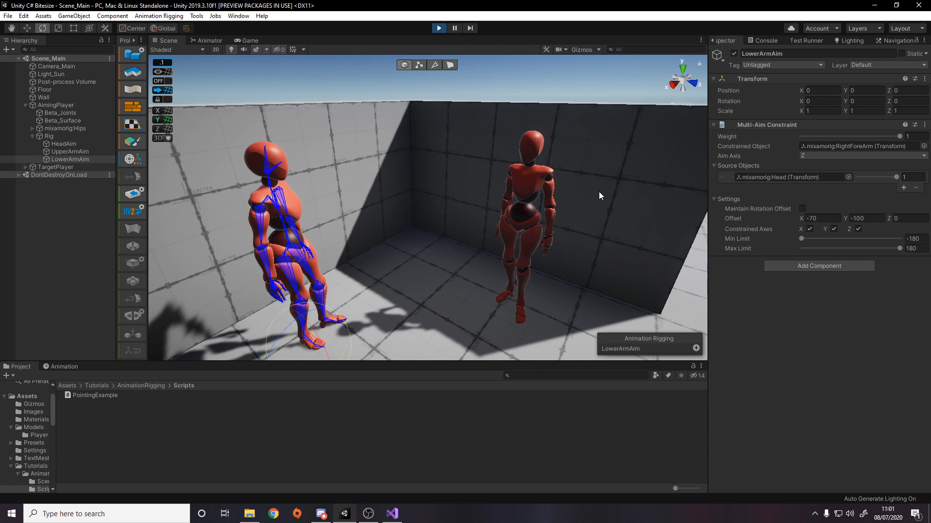
{"action": "left_click", "coordinate": [248, 41]}
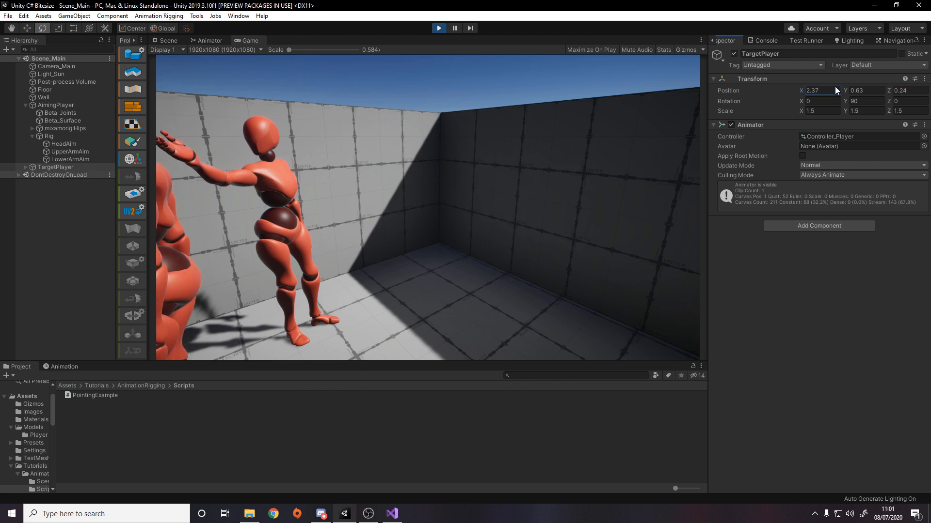
{"action": "type", "text": "0.64"}
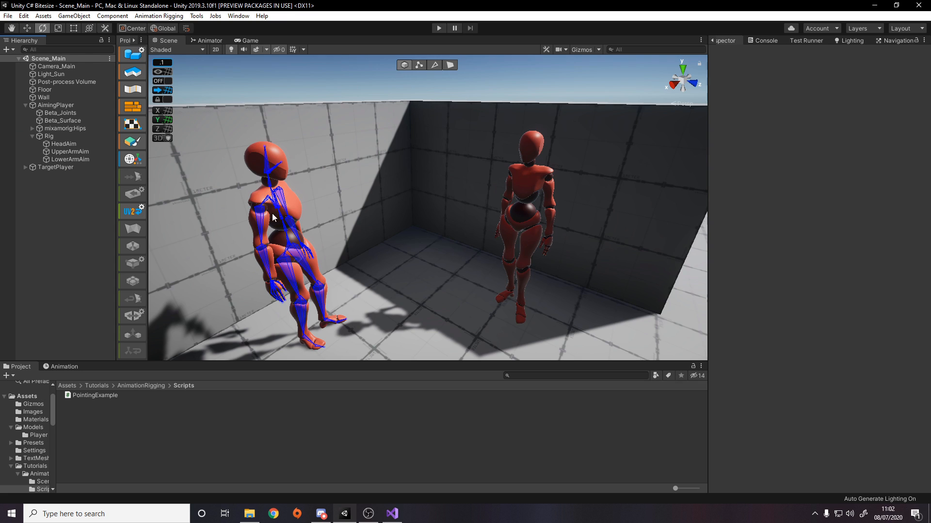
{"action": "mouse_move", "coordinate": [207, 163]}
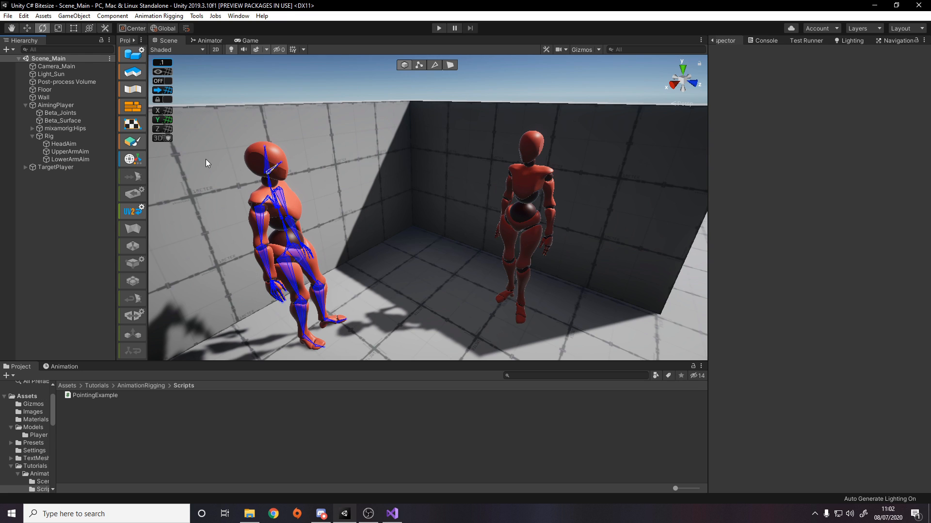
{"action": "left_click", "coordinate": [56, 105]}
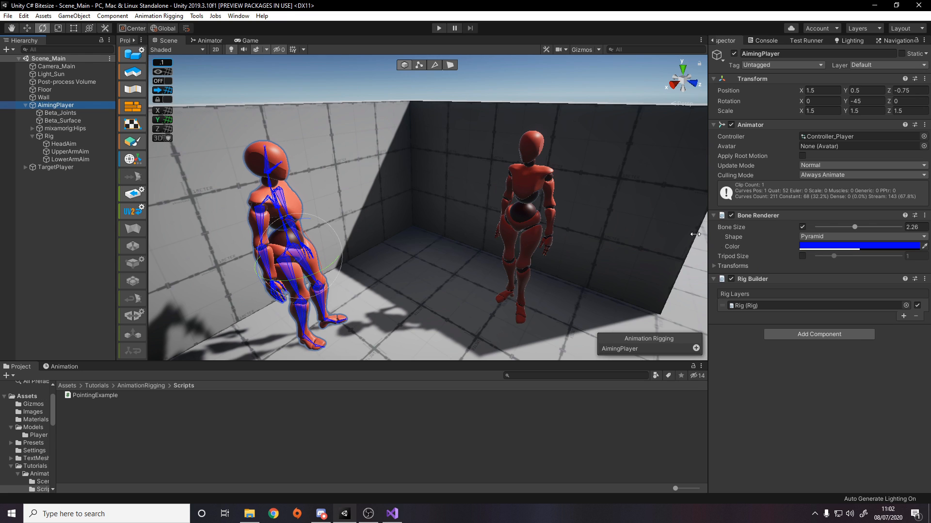
{"action": "left_click", "coordinate": [50, 136]}
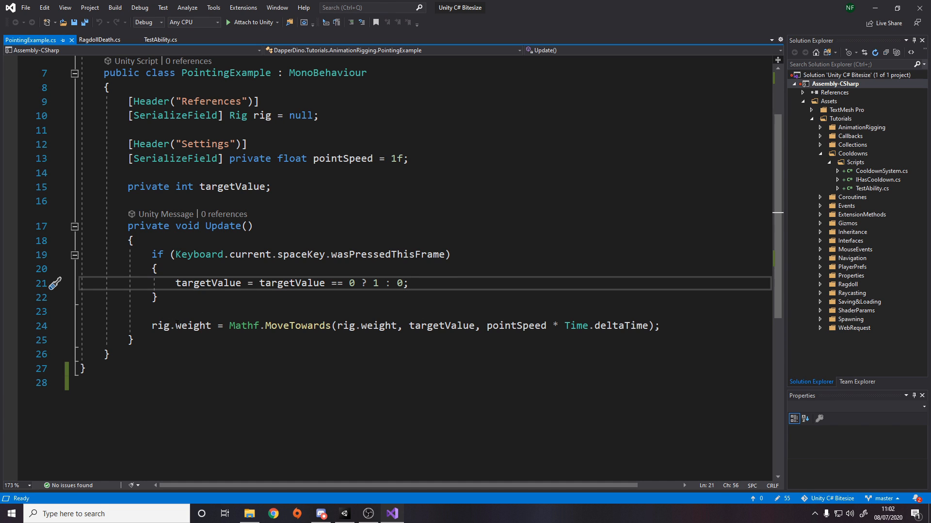
{"action": "double_click", "coordinate": [182, 325]}
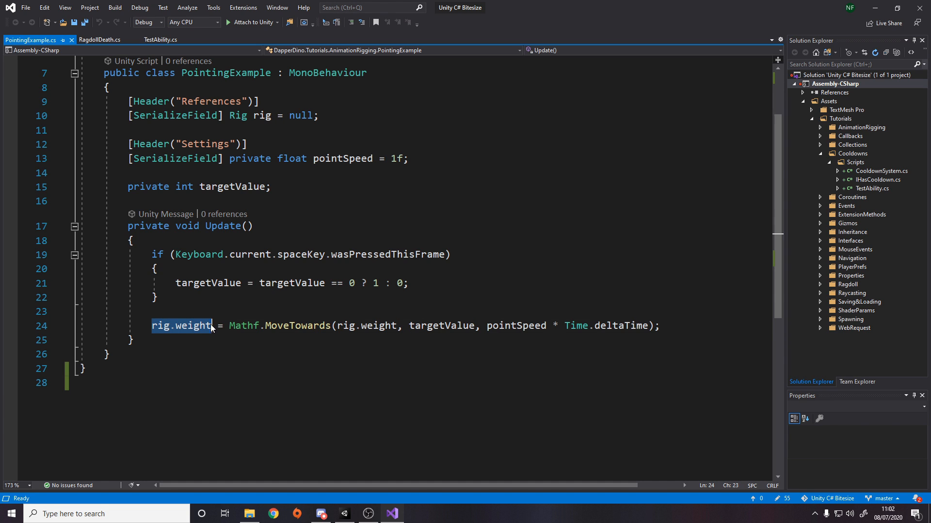
{"action": "double_click", "coordinate": [441, 325]}
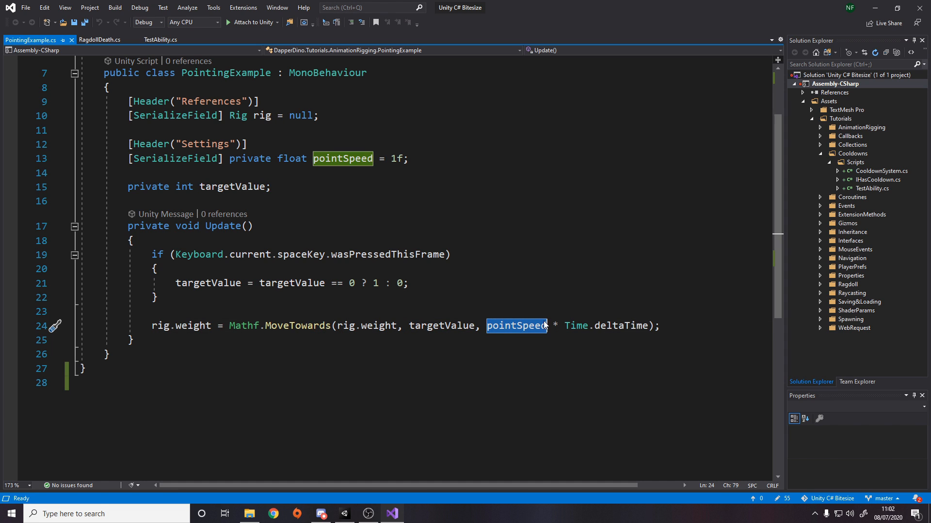
{"action": "mouse_move", "coordinate": [554, 326]}
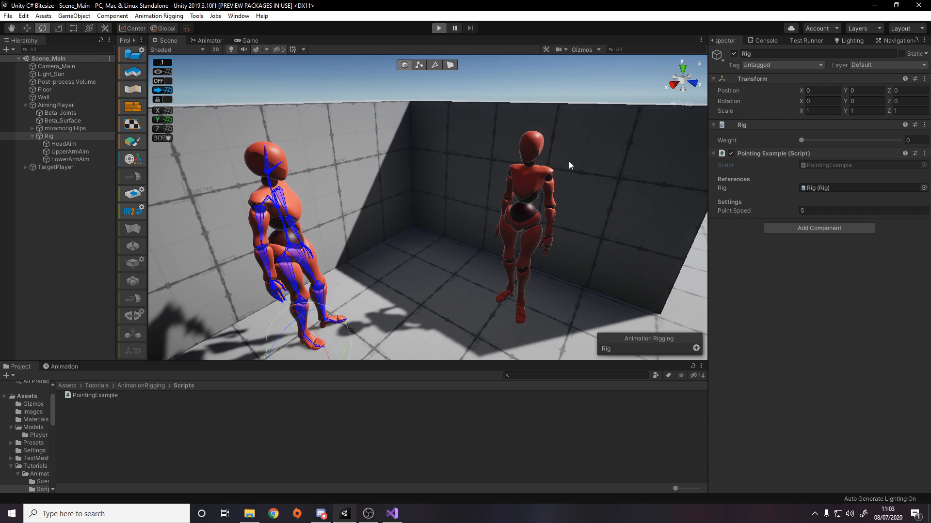
- Start play mode with the PointingExample rig at point speed 5 and view the running game
{"action": "left_click", "coordinate": [438, 28]}
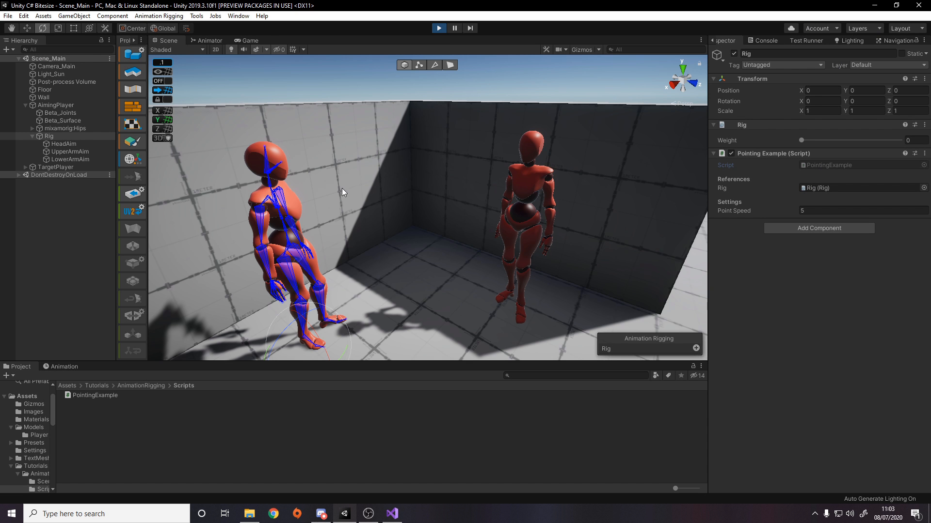
{"action": "left_click", "coordinate": [248, 41]}
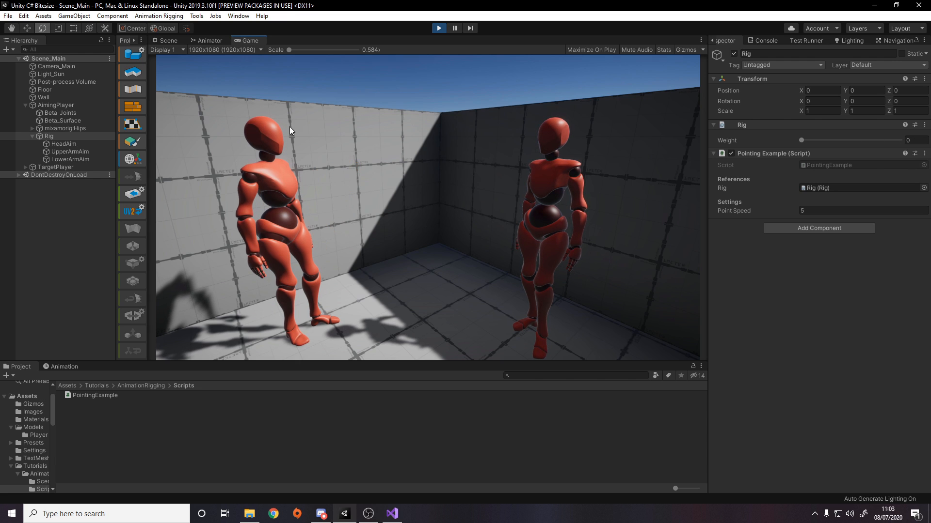